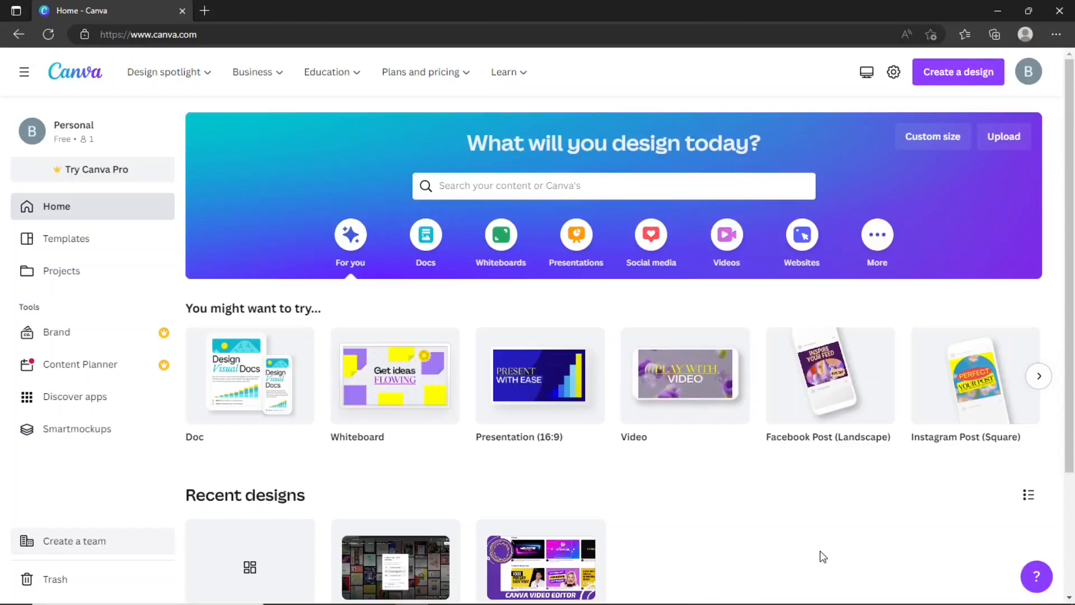
Create a new custom-size design of 1920 × 1080 pixels
{"action": "left_click", "coordinate": [958, 72]}
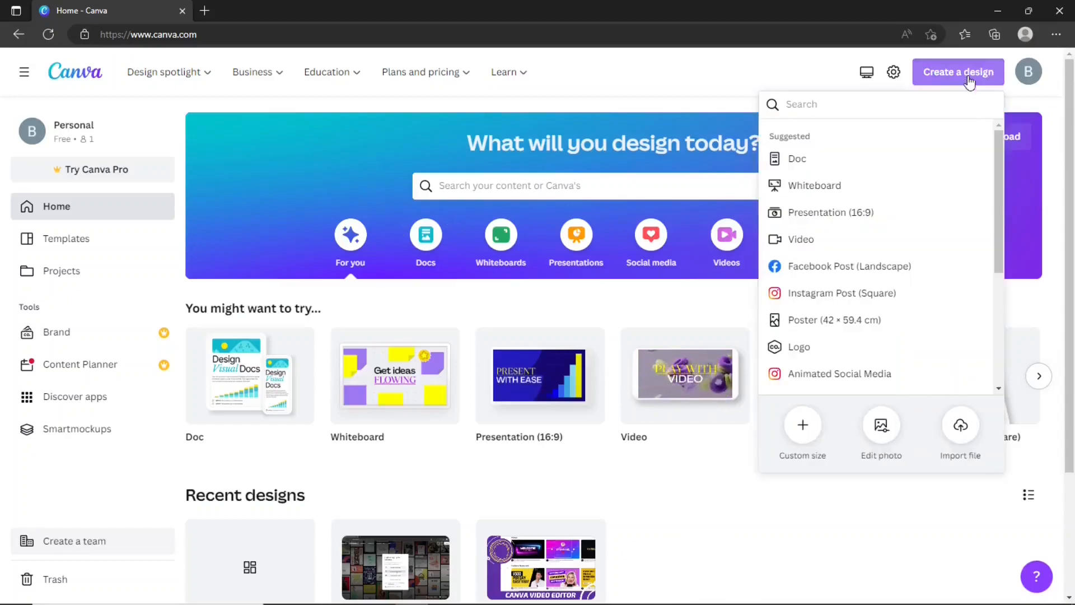
{"action": "left_click", "coordinate": [801, 432]}
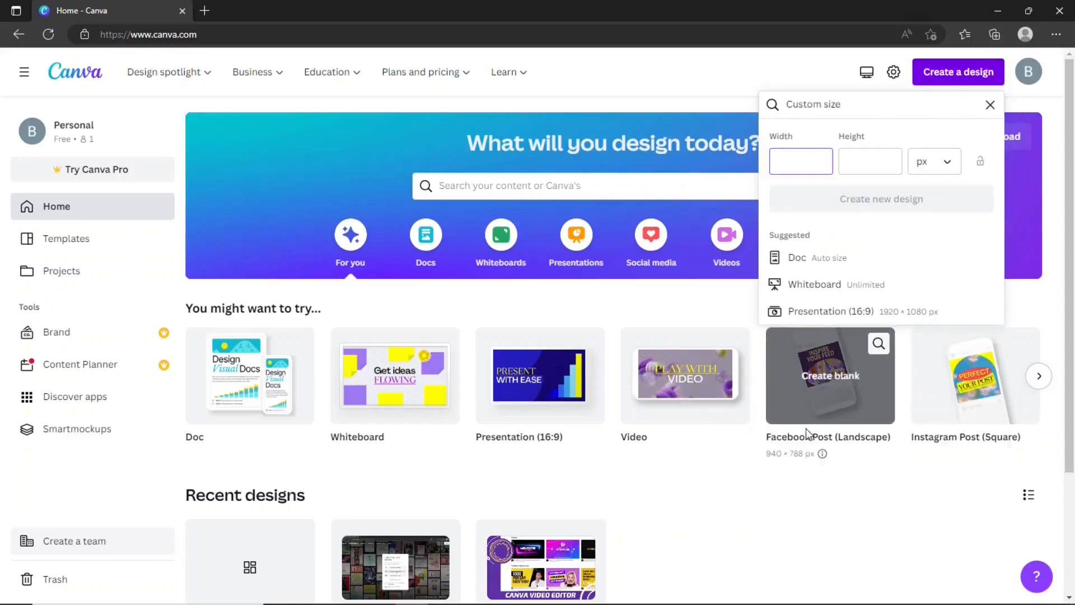
{"action": "type", "text": "1920"}
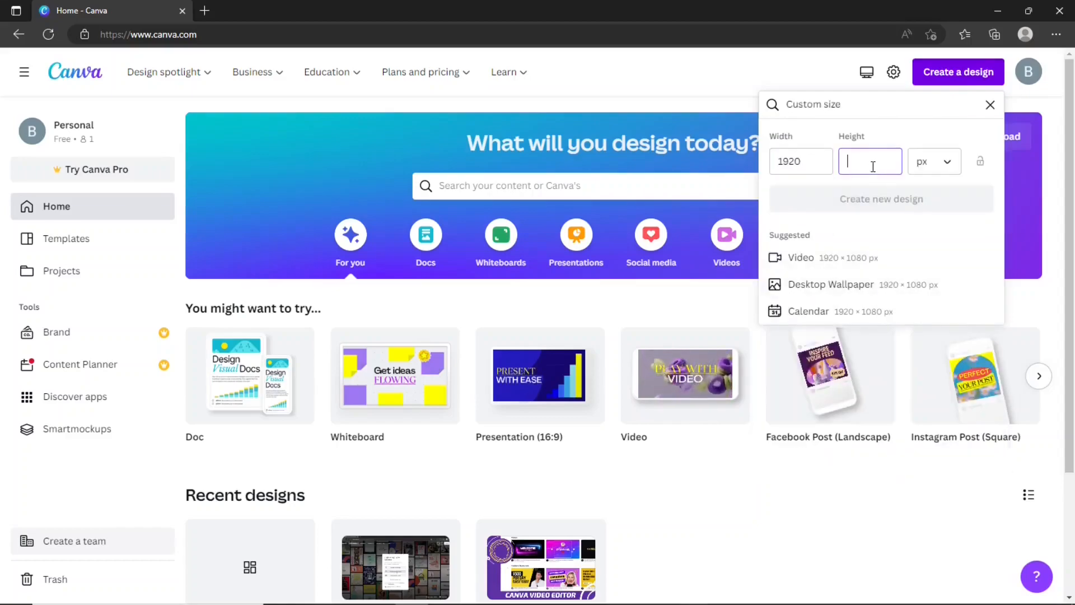
{"action": "type", "text": "1080"}
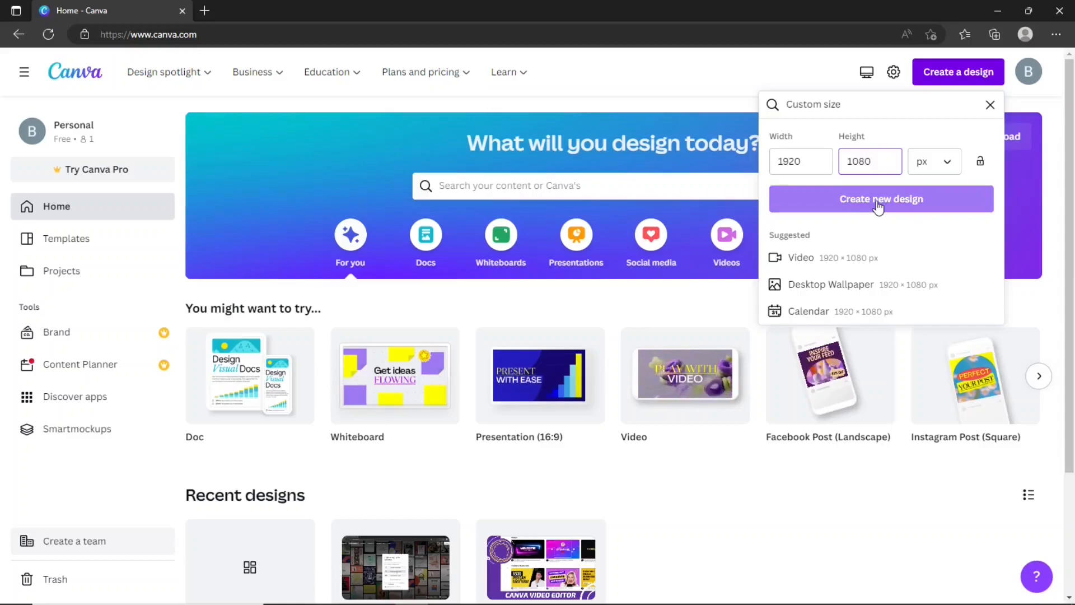
{"action": "left_click", "coordinate": [882, 199]}
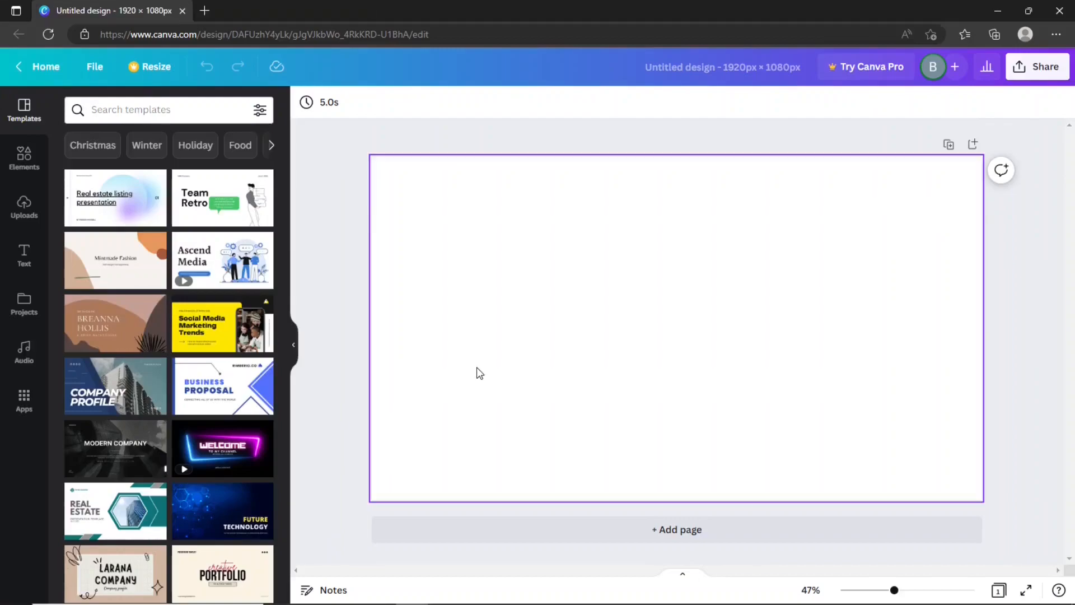
Add a square from Elements and stretch it from the top-left corner to cover the whole page
{"action": "left_click", "coordinate": [23, 158]}
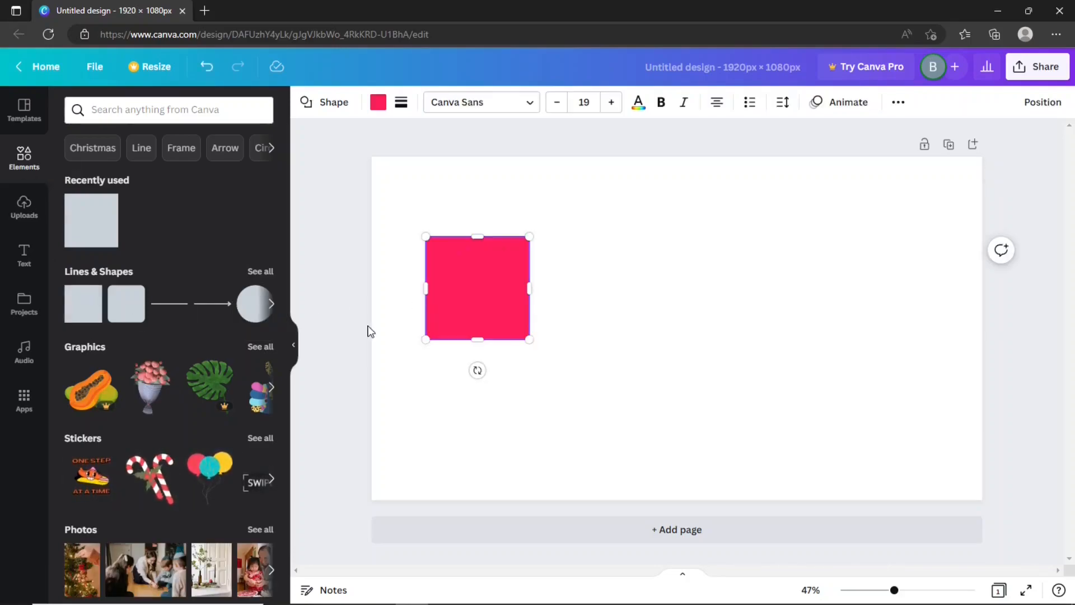
{"action": "left_click_drag", "start_coordinate": [477, 288], "coordinate": [432, 225]}
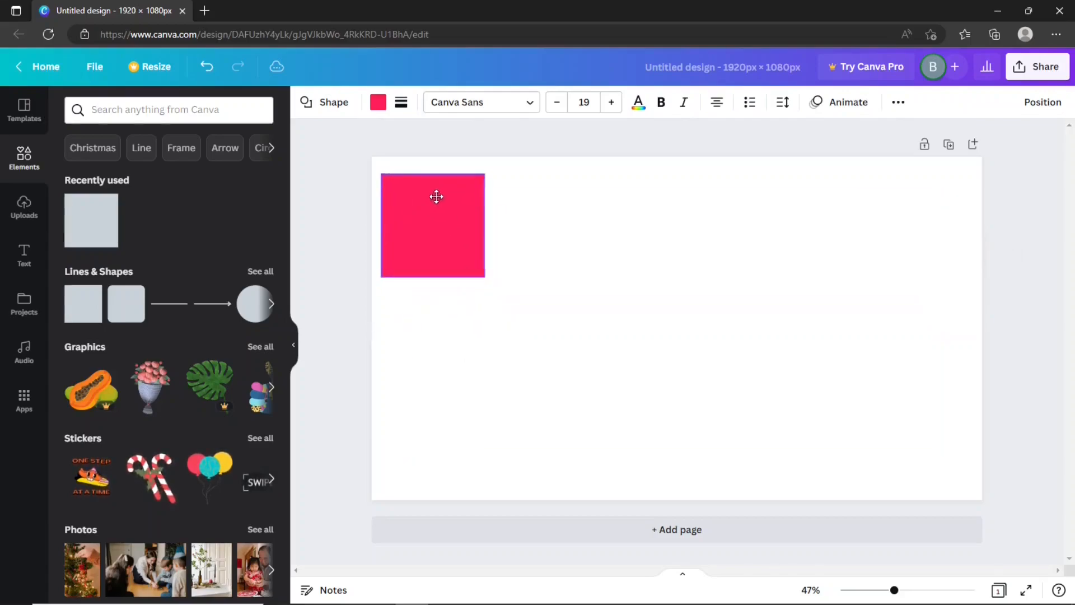
{"action": "left_click_drag", "start_coordinate": [436, 197], "coordinate": [431, 183]}
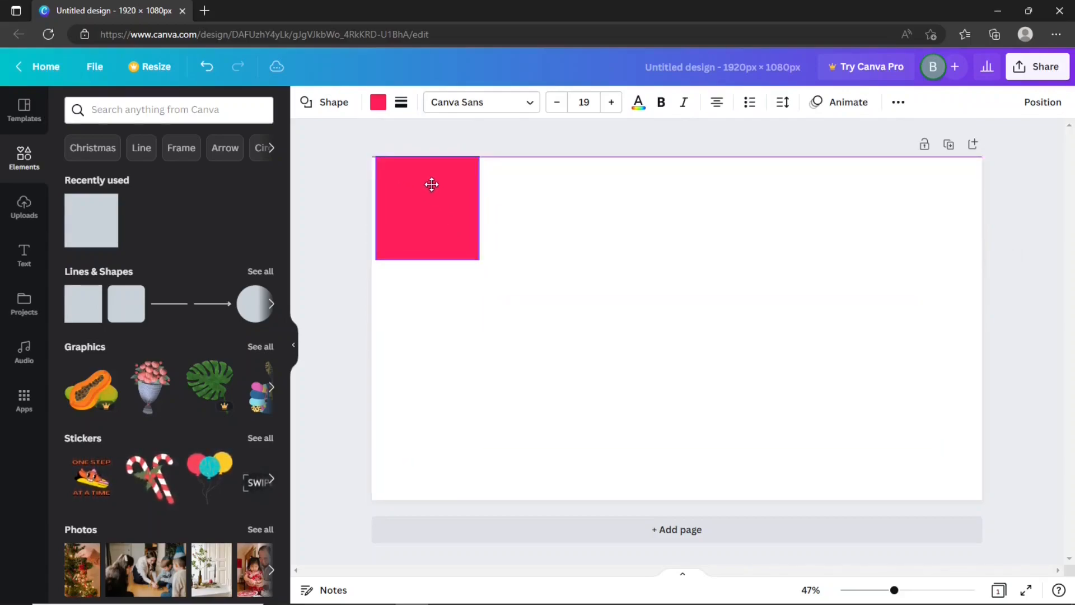
{"action": "left_click_drag", "start_coordinate": [478, 260], "coordinate": [981, 494]}
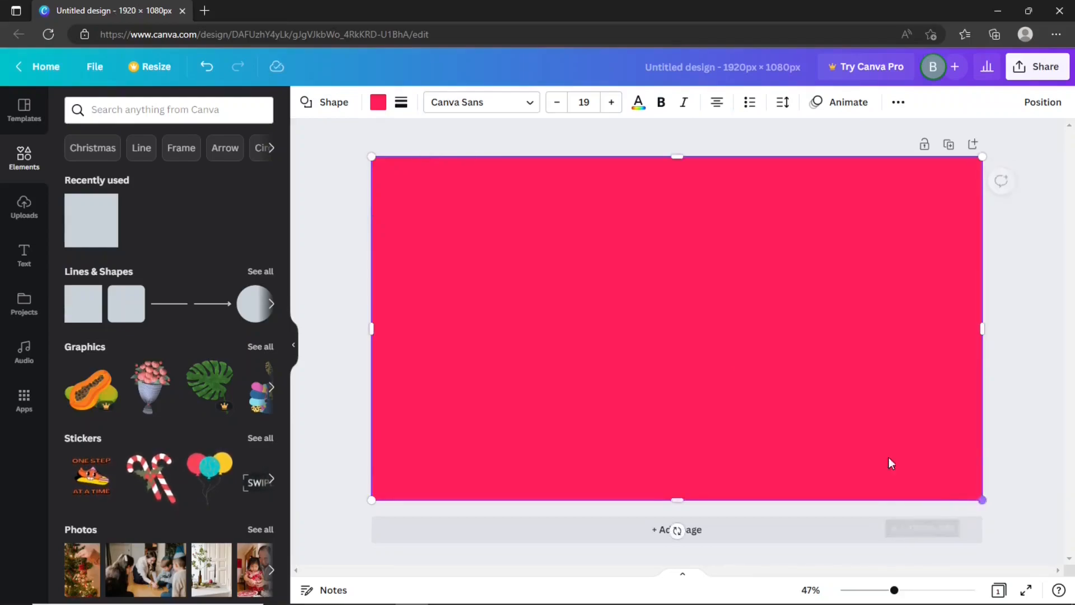
Recolour the page-filling rectangle from pink to dark charcoal
{"action": "left_click", "coordinate": [377, 102]}
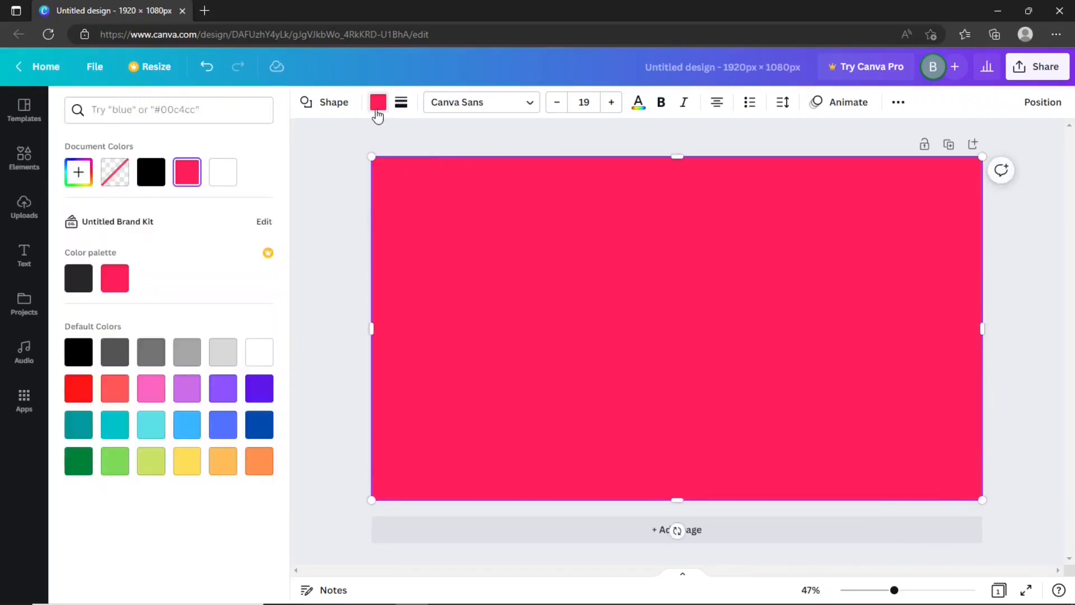
{"action": "left_click", "coordinate": [78, 279]}
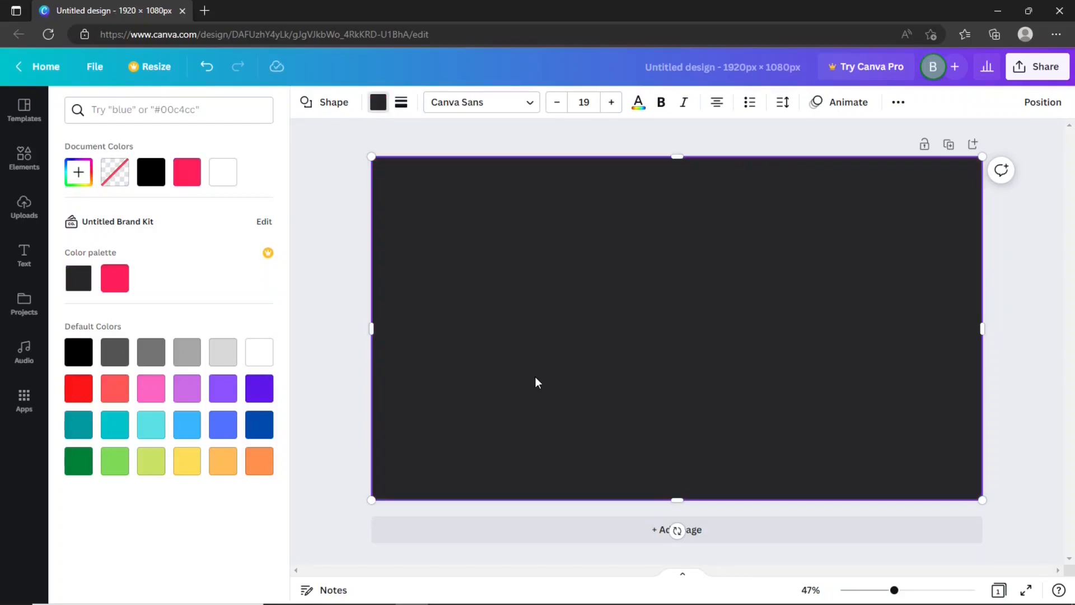
{"action": "left_click", "coordinate": [24, 256]}
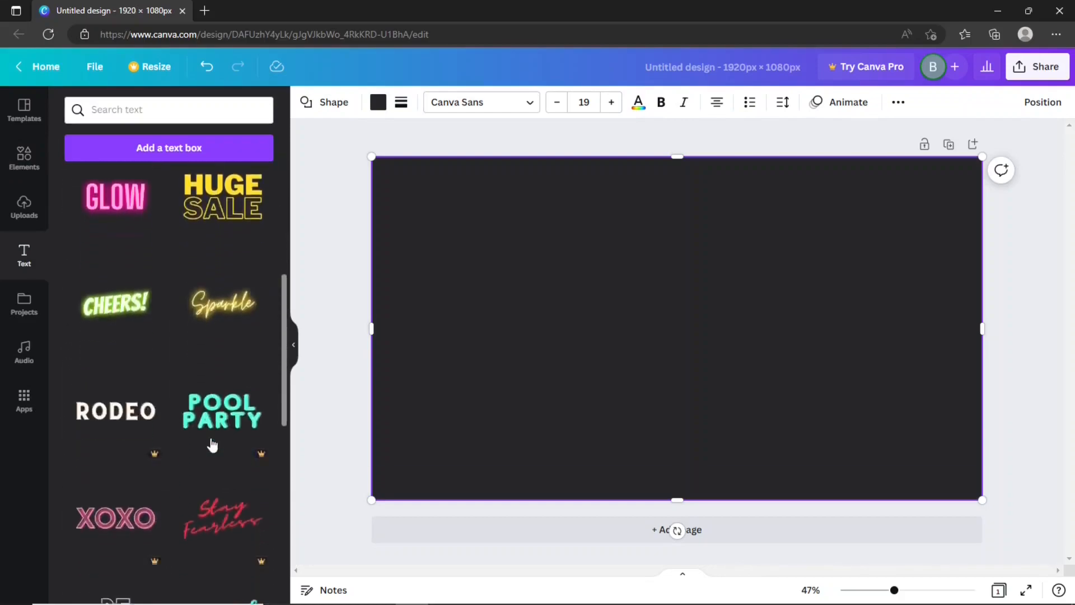
Add a heading and change its text to TECH MINING
{"action": "scroll", "scroll_direction": "down", "scroll_amount": 3}
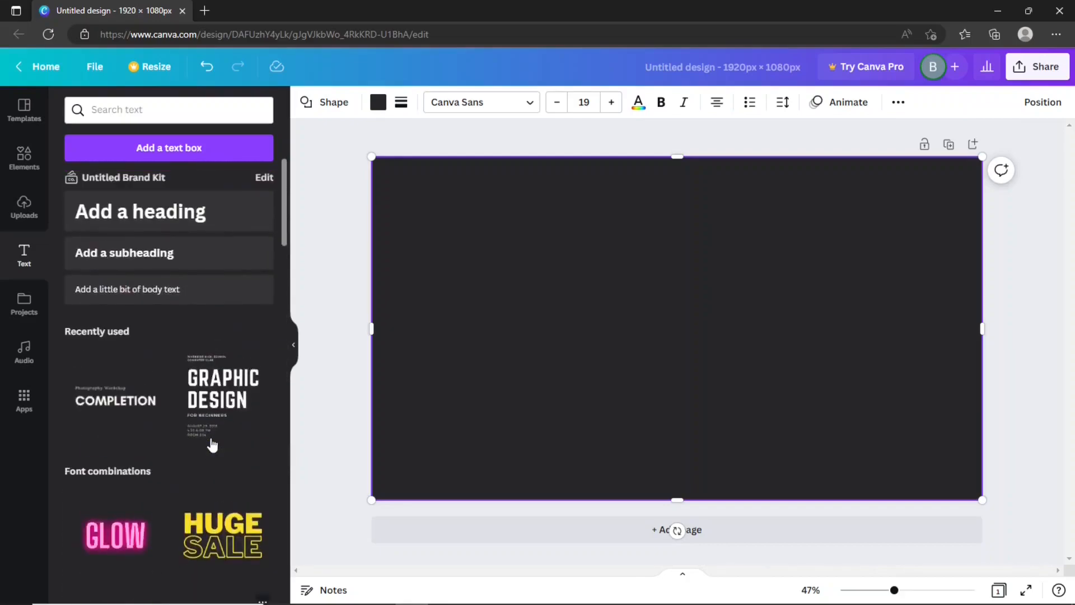
{"action": "left_click", "coordinate": [140, 211]}
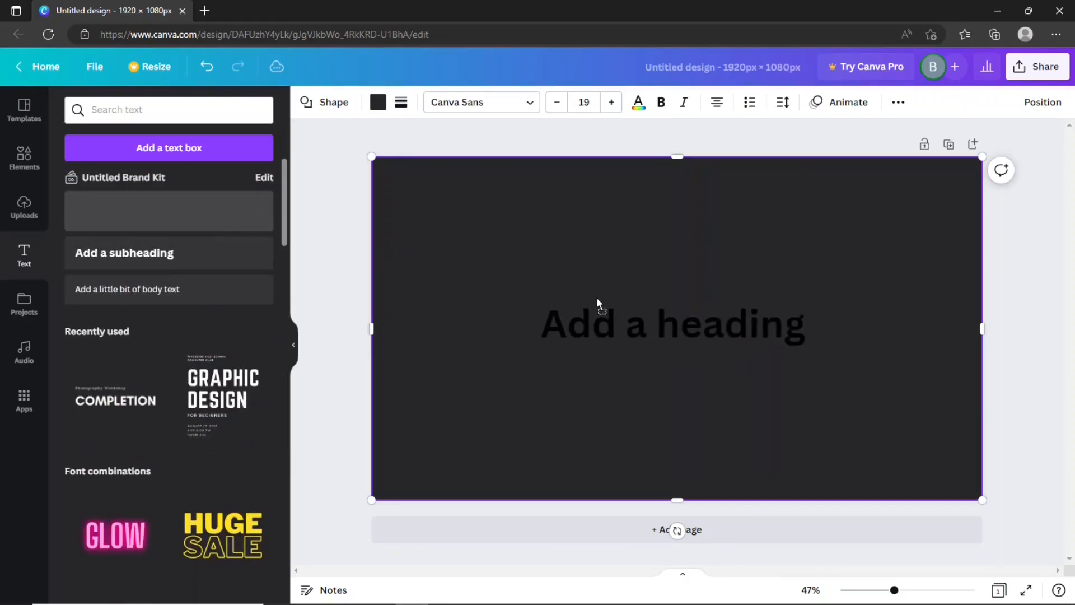
{"action": "left_click", "coordinate": [671, 324]}
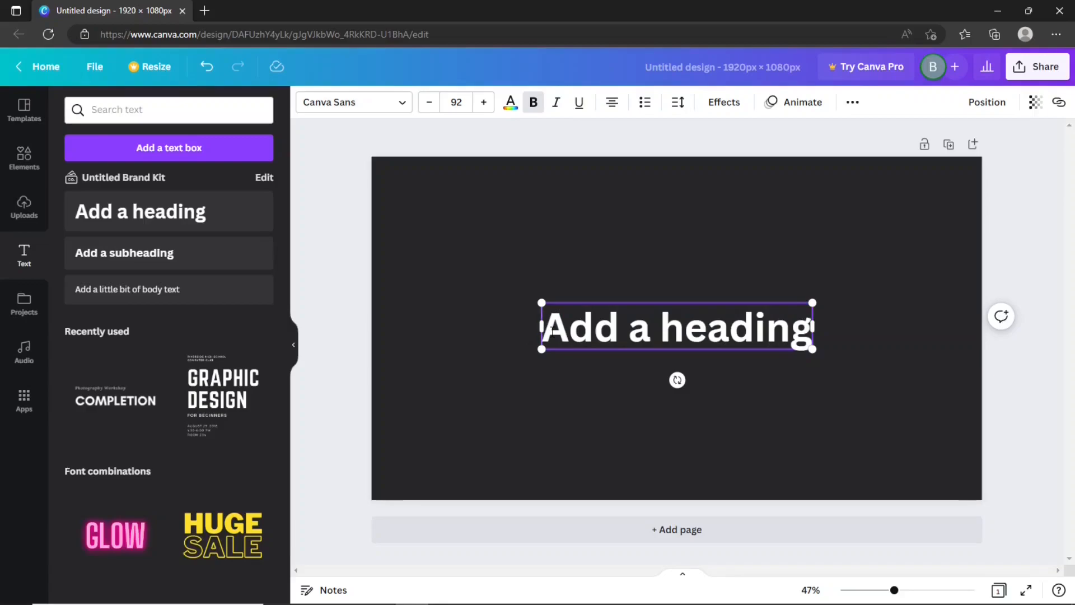
{"action": "type", "text": "T"}
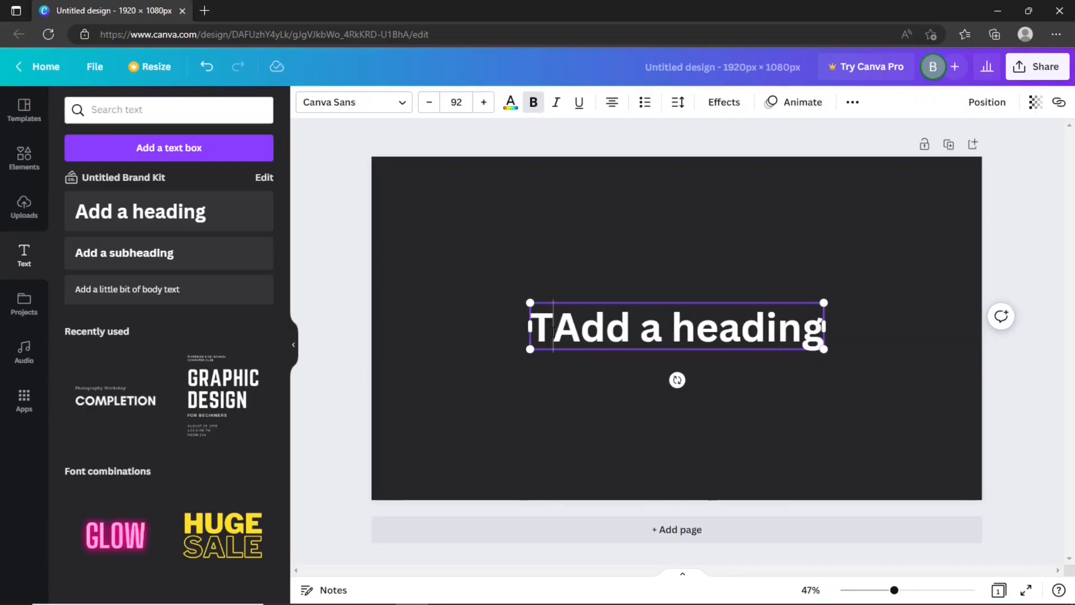
{"action": "type", "text": "ECH"}
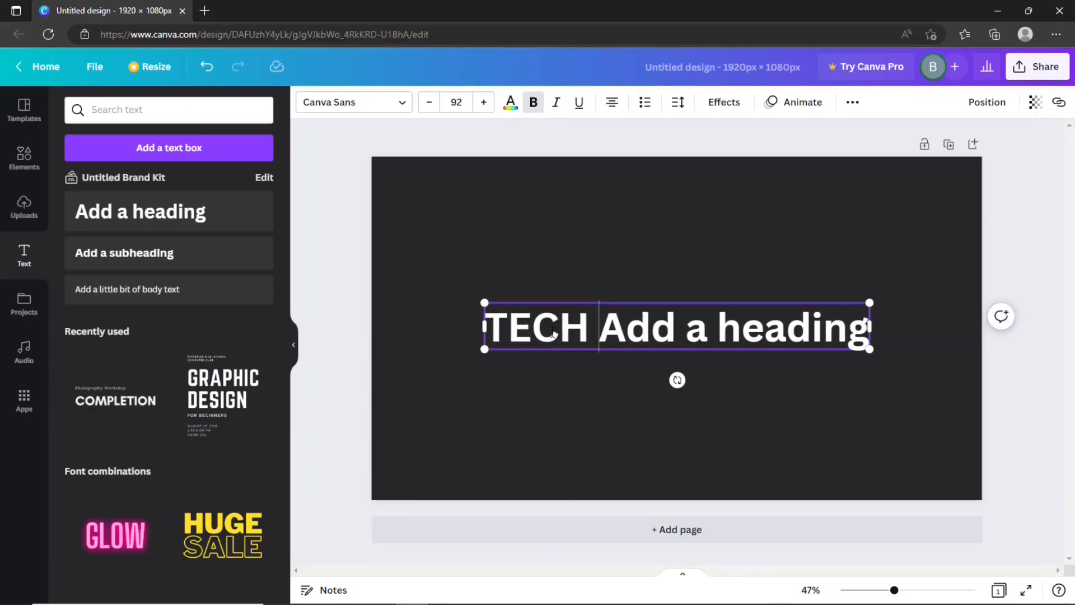
{"action": "type", "text": "MINING"}
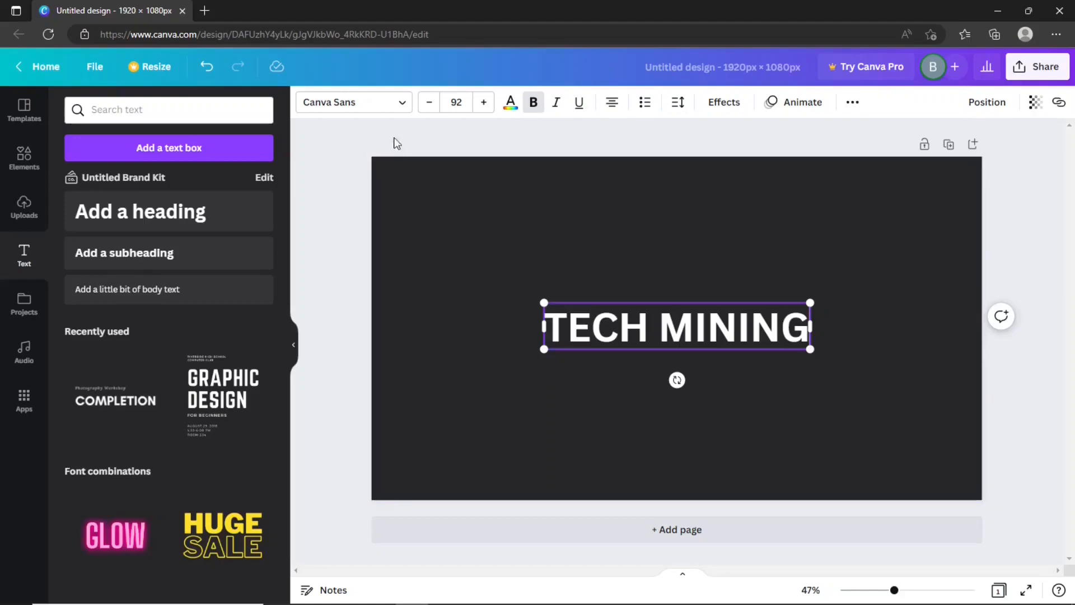
Set the heading in the Horizon typeface from the font list
{"action": "left_click", "coordinate": [353, 102]}
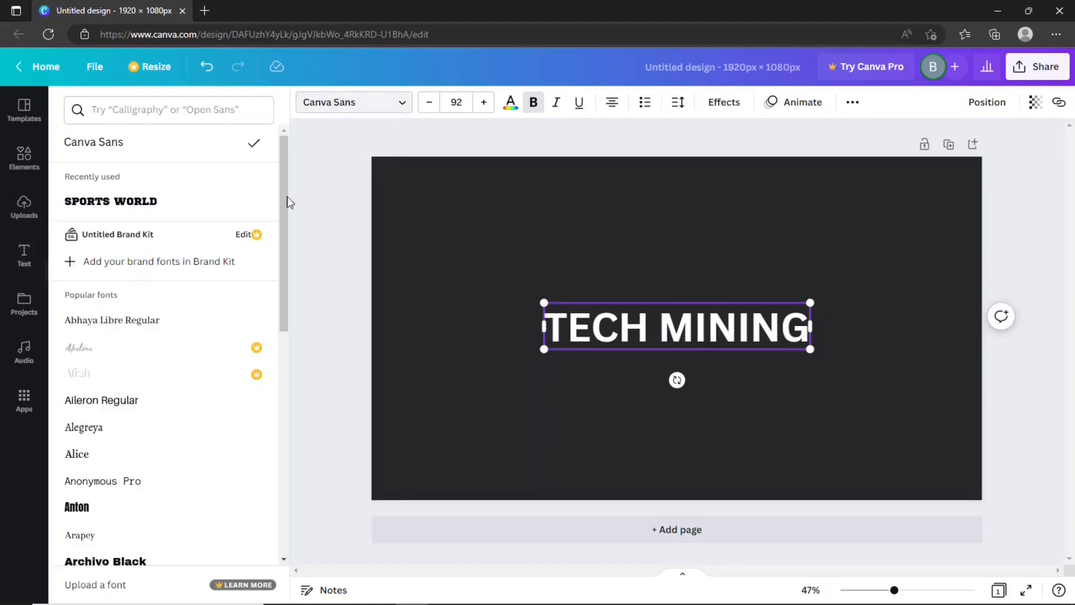
{"action": "scroll", "scroll_direction": "down", "scroll_amount": 3}
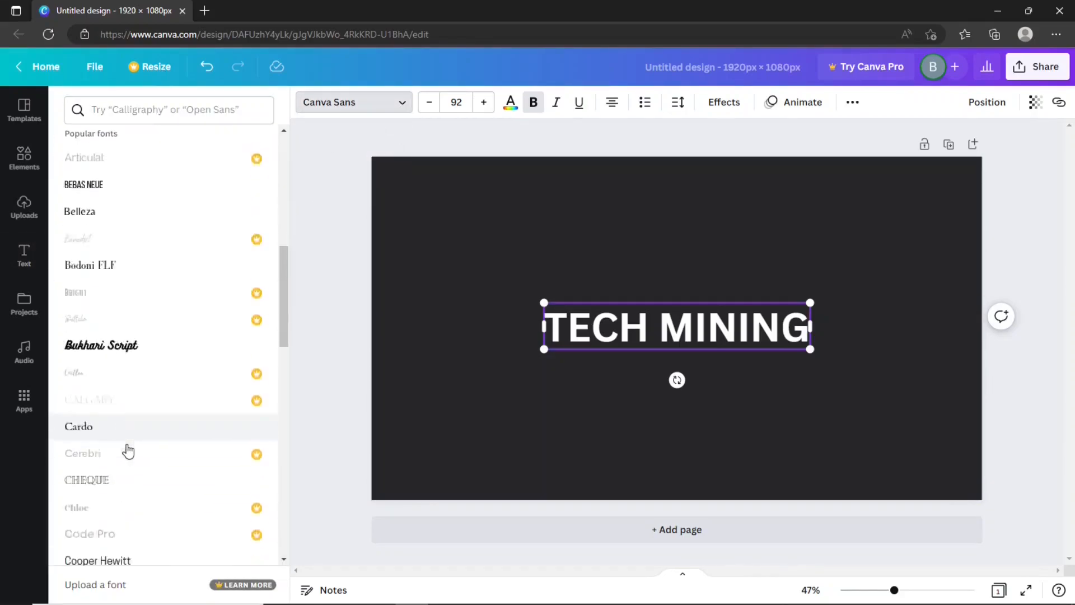
{"action": "scroll", "scroll_direction": "down", "scroll_amount": 3}
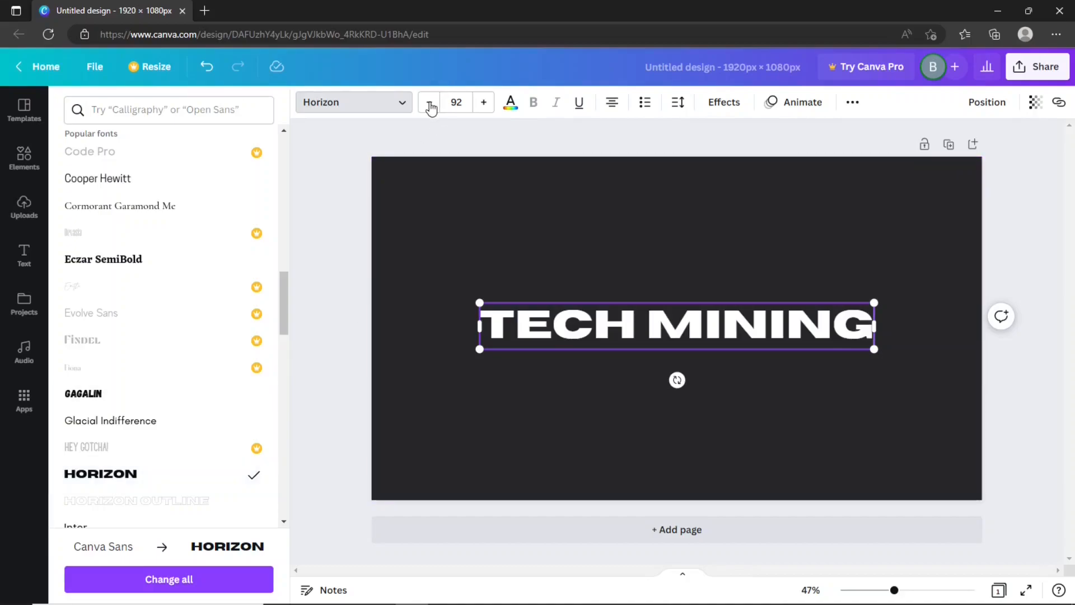
Adjust the heading size, finishing with a much larger preset font size
{"action": "left_click", "coordinate": [429, 101]}
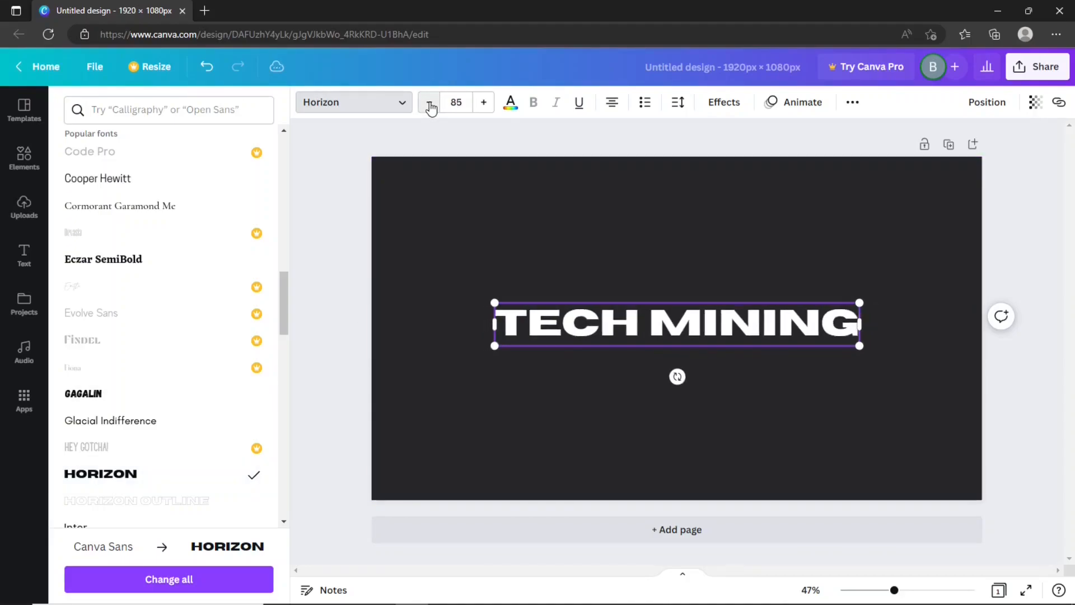
{"action": "left_click", "coordinate": [429, 102]}
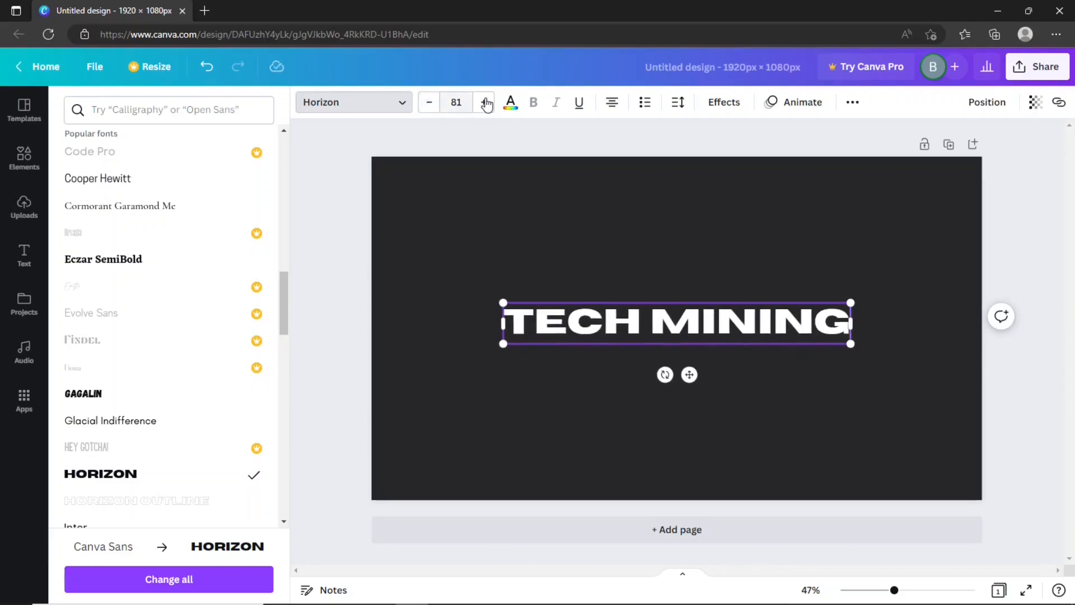
{"action": "left_click", "coordinate": [485, 102]}
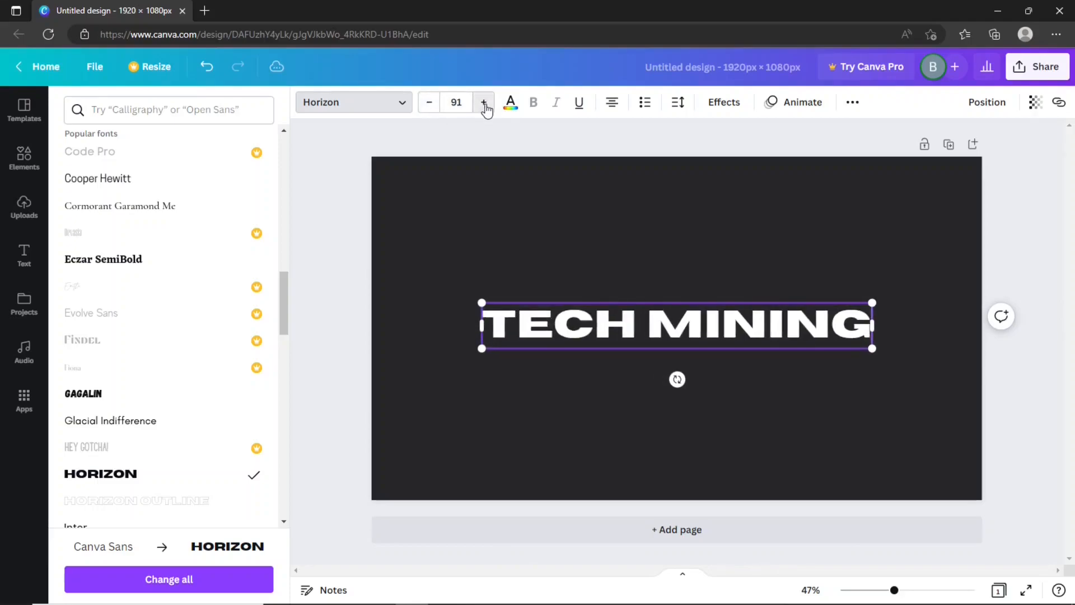
{"action": "left_click", "coordinate": [455, 102]}
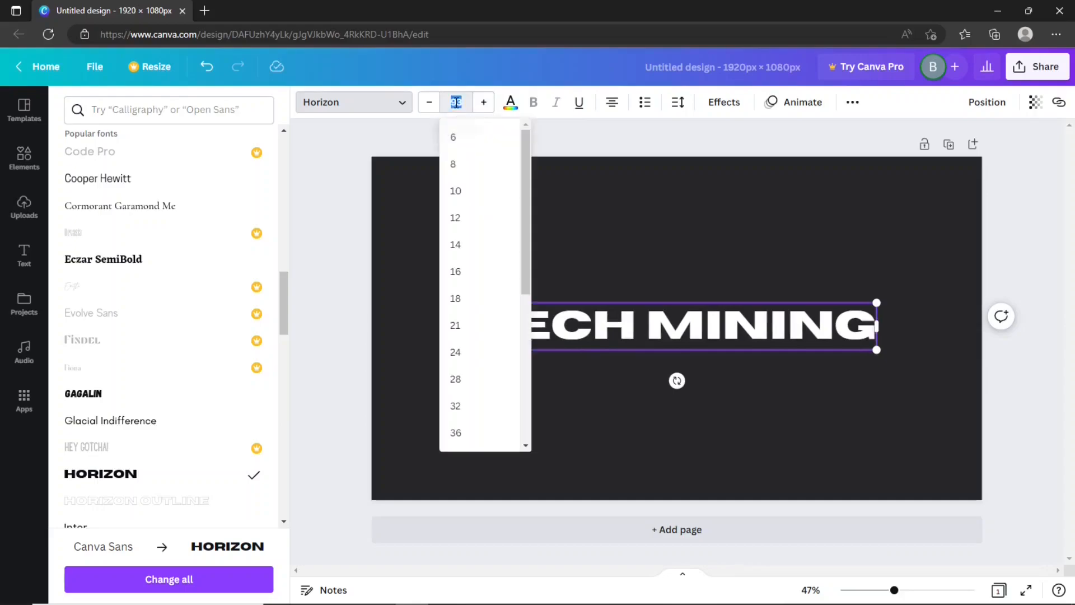
{"action": "scroll", "scroll_direction": "down", "scroll_amount": 3}
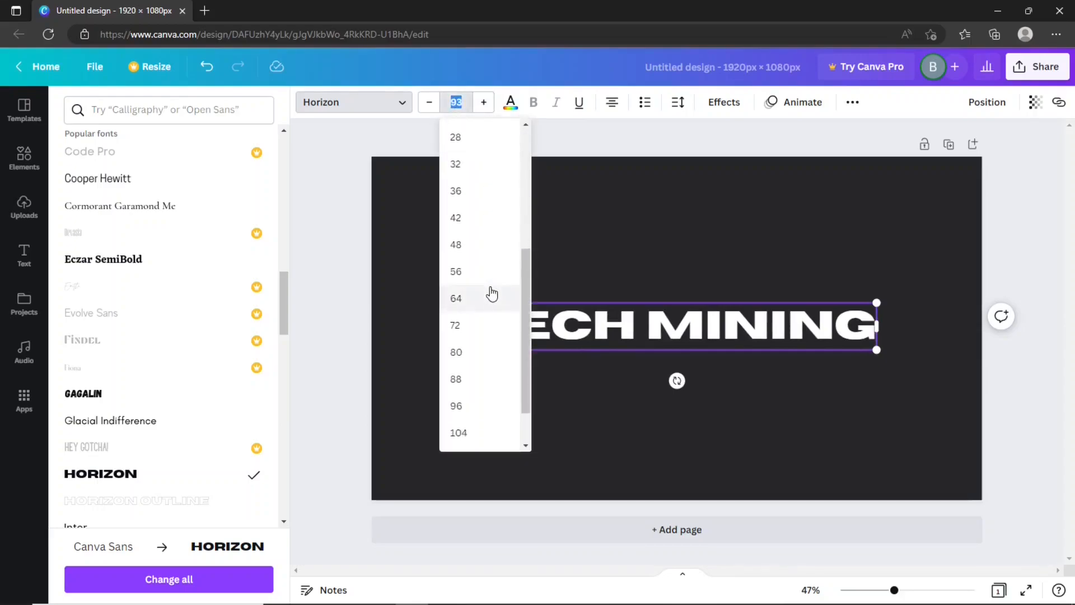
{"action": "left_click", "coordinate": [458, 432]}
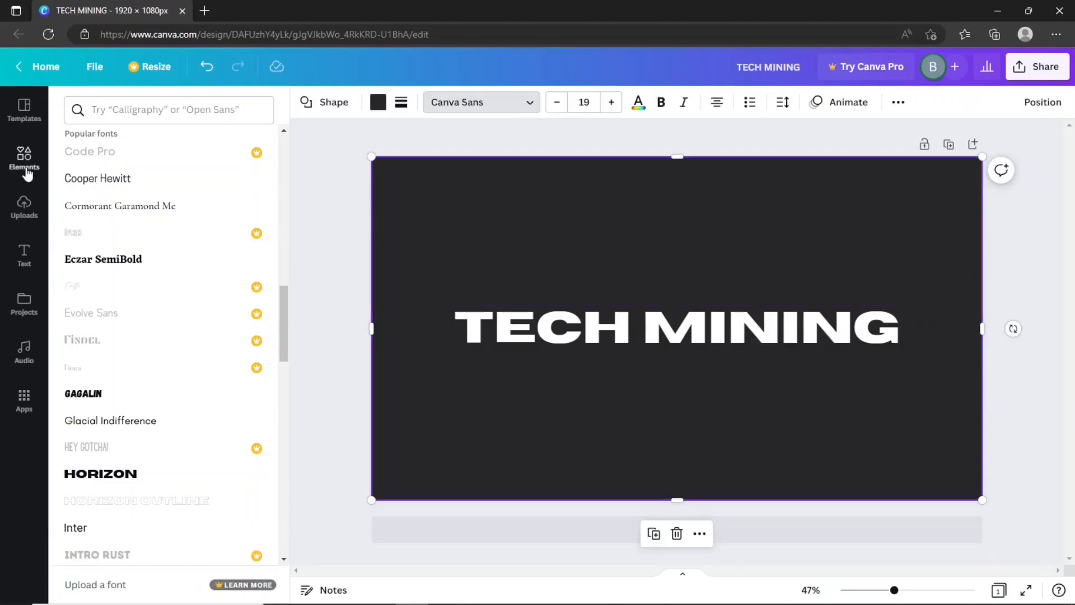
Search Elements for rectangle graphics and add the orange slanted banner shape
{"action": "left_click", "coordinate": [24, 159]}
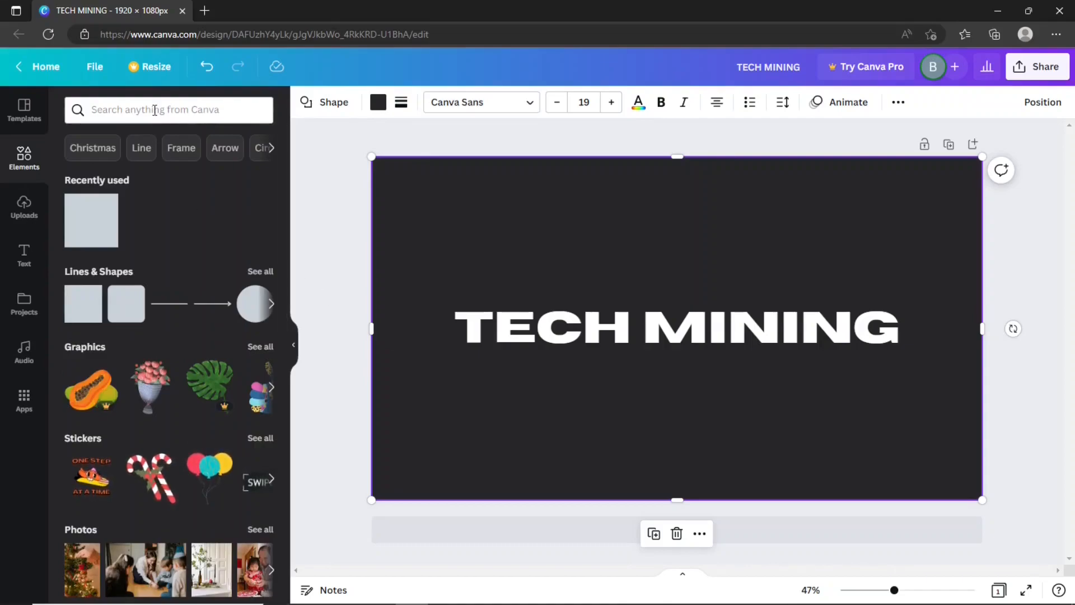
{"action": "type", "text": "REC"}
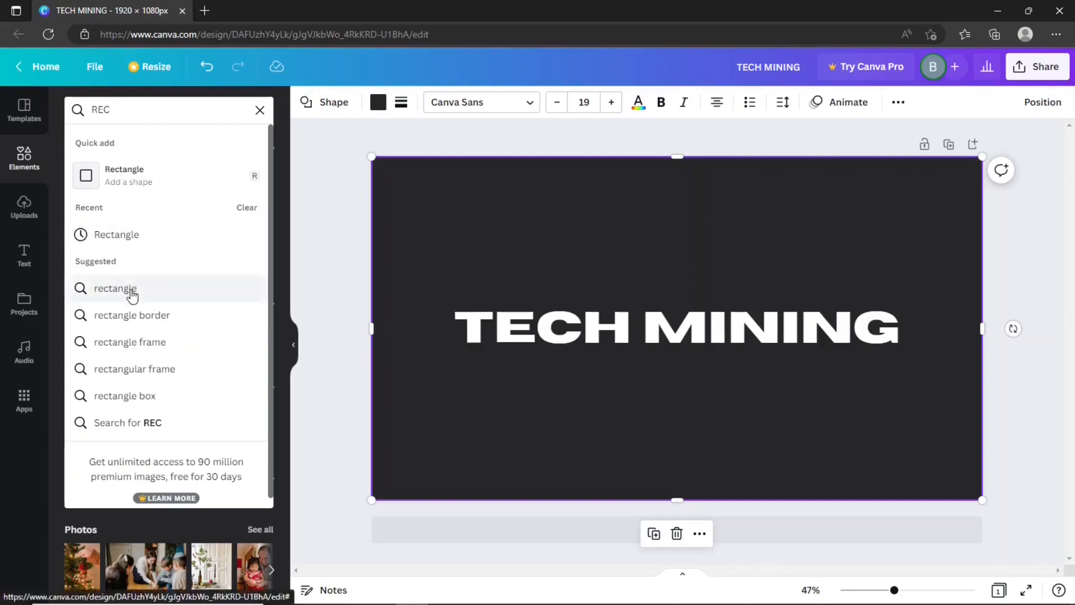
{"action": "left_click", "coordinate": [114, 288]}
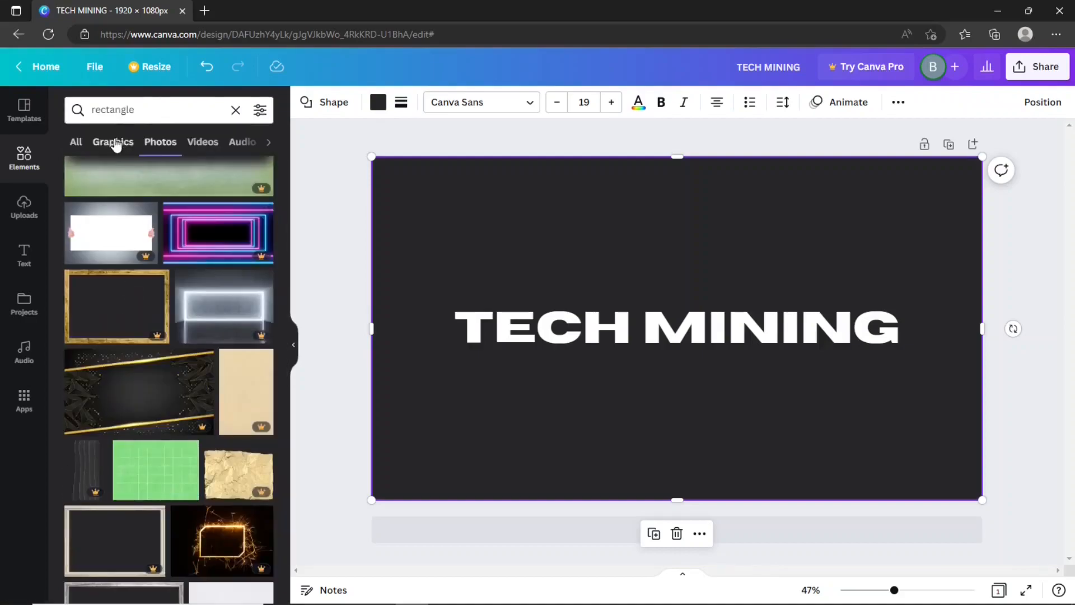
{"action": "left_click", "coordinate": [112, 142]}
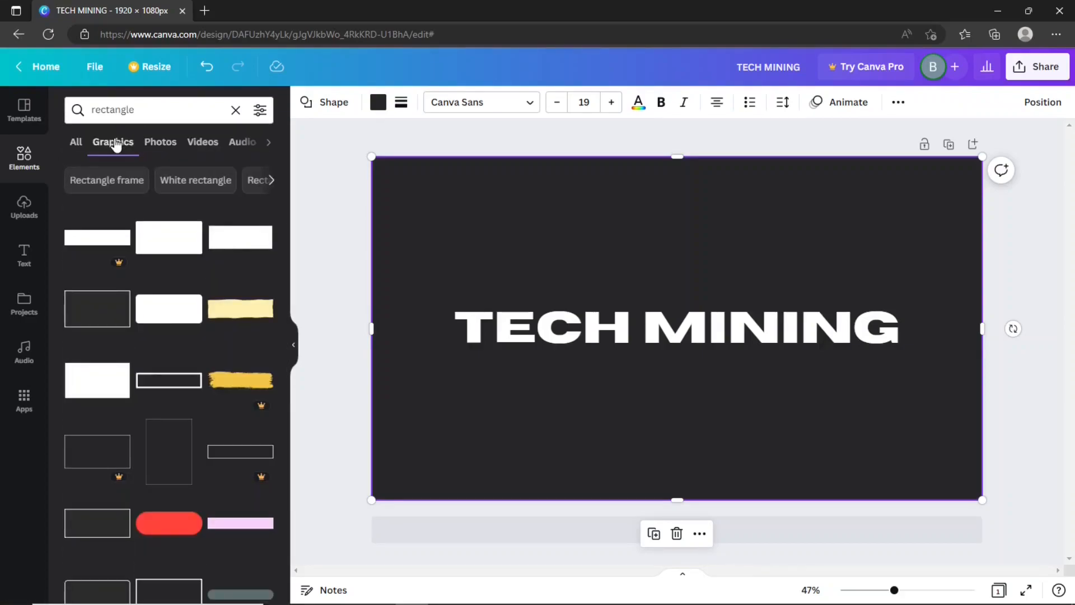
{"action": "scroll", "scroll_direction": "down", "scroll_amount": 3}
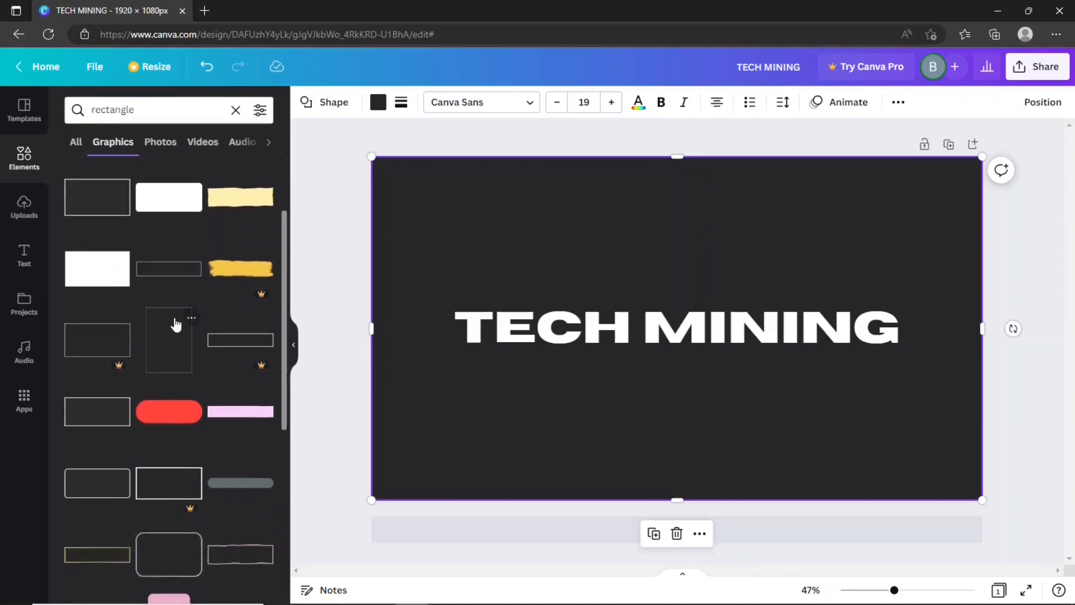
{"action": "scroll", "scroll_direction": "down", "scroll_amount": 3}
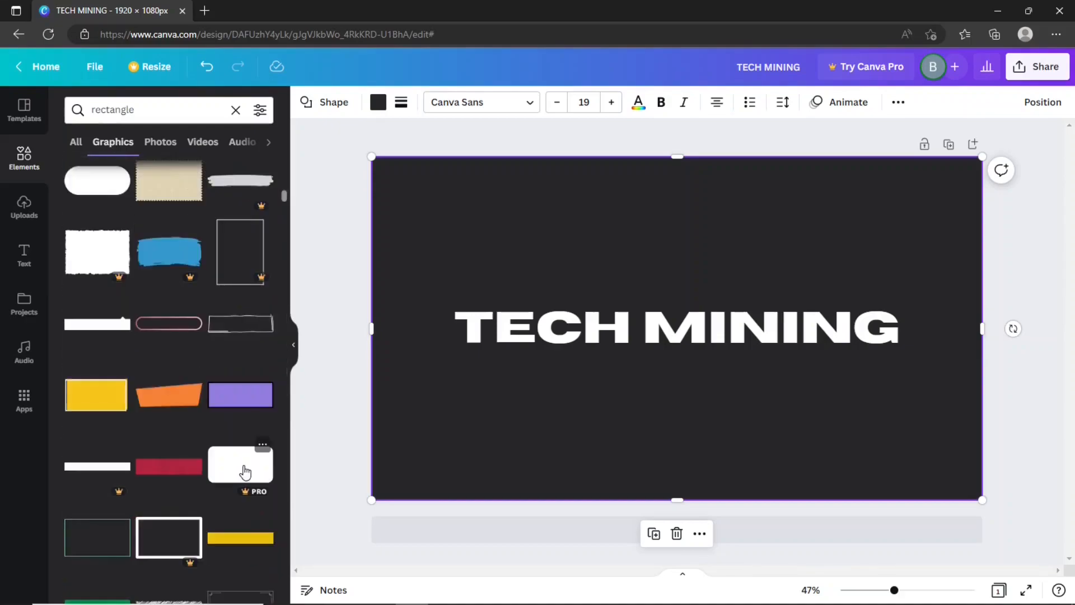
{"action": "left_click", "coordinate": [168, 394]}
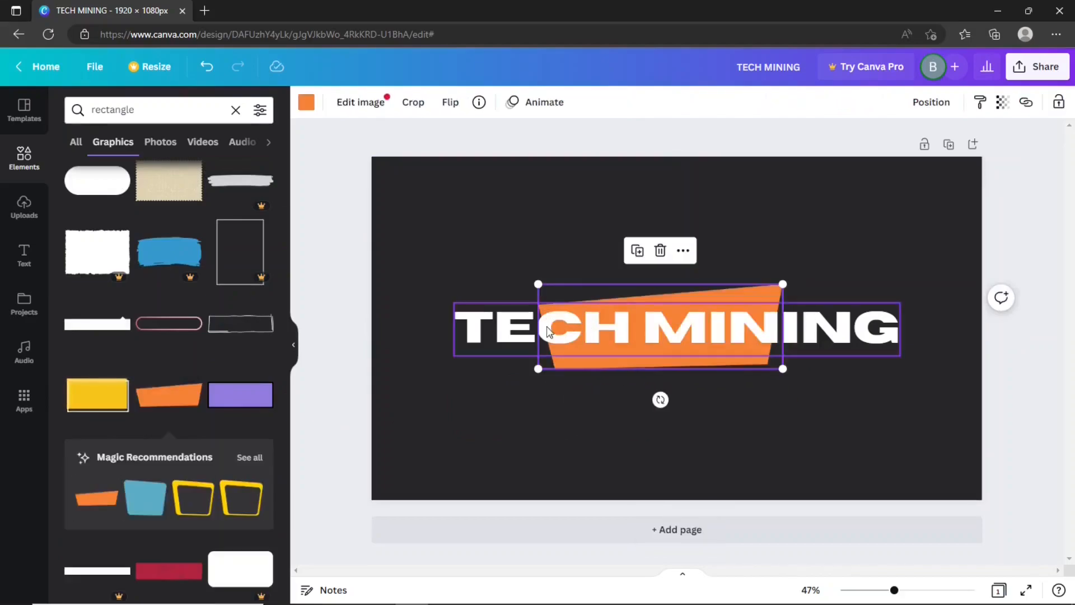
Enlarge the banner so it spans the whole TECH MINING title
{"action": "left_click_drag", "start_coordinate": [537, 284], "coordinate": [444, 252]}
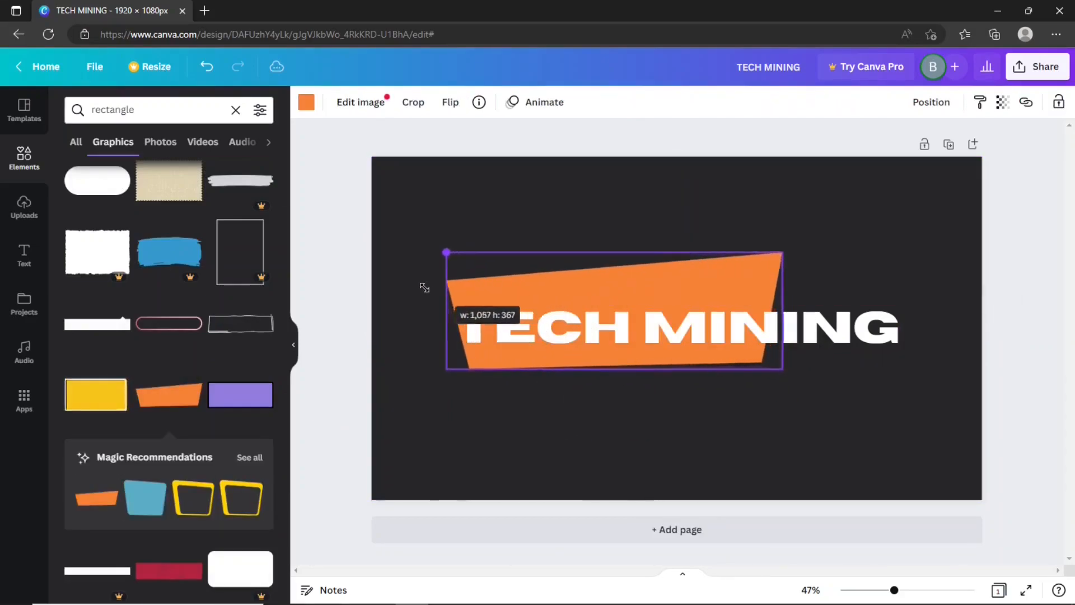
{"action": "left_click_drag", "start_coordinate": [783, 368], "coordinate": [805, 377]}
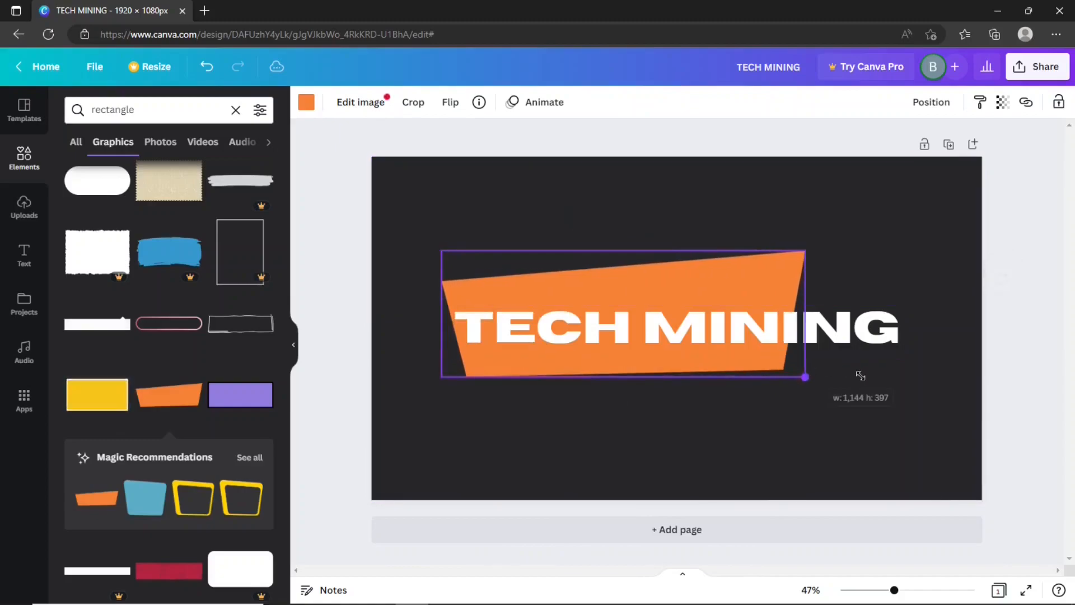
{"action": "left_click_drag", "start_coordinate": [805, 378], "coordinate": [917, 417]}
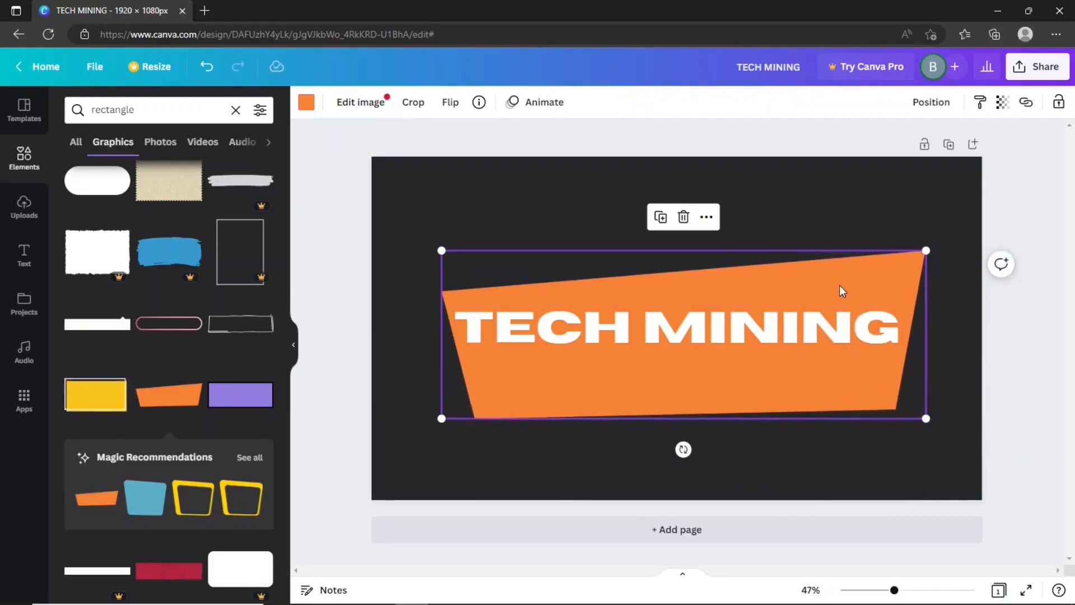
Give the banner a custom medium blue colour instead of orange
{"action": "left_click", "coordinate": [307, 102]}
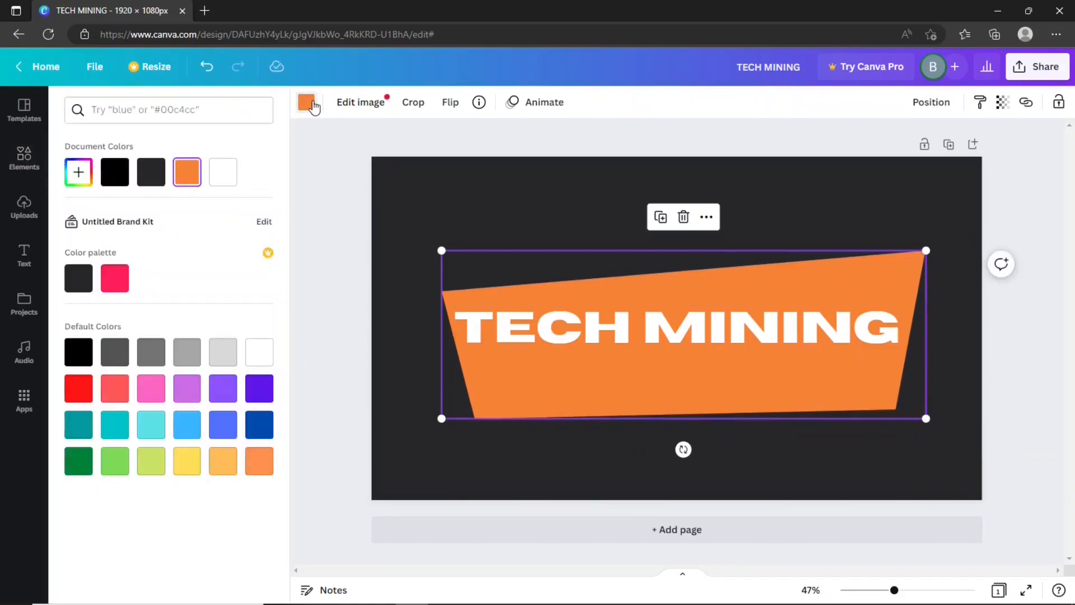
{"action": "left_click", "coordinate": [77, 171]}
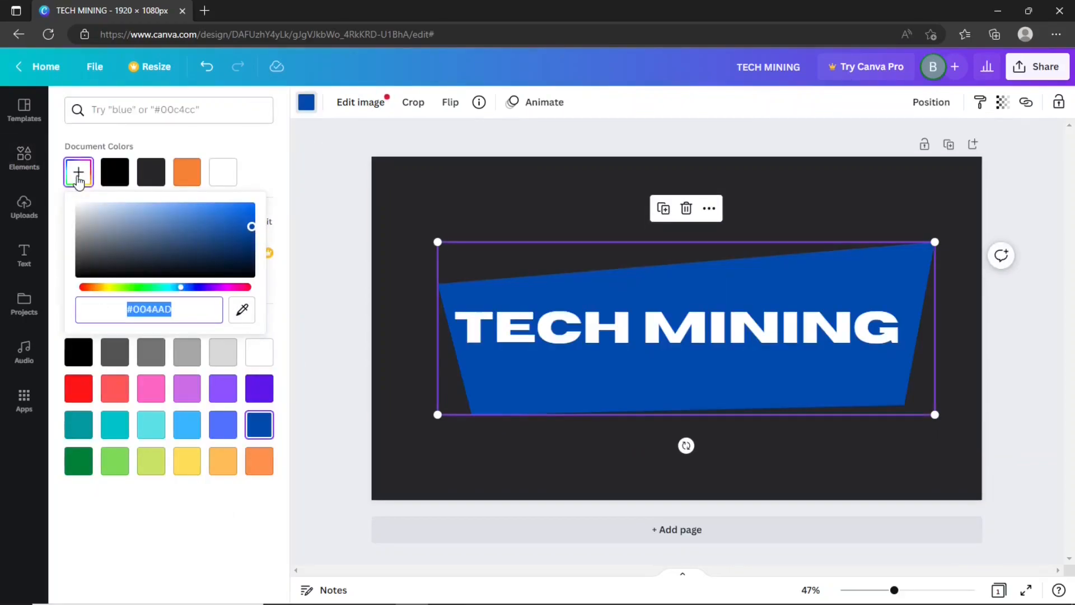
{"action": "left_click_drag", "start_coordinate": [179, 287], "coordinate": [179, 287]}
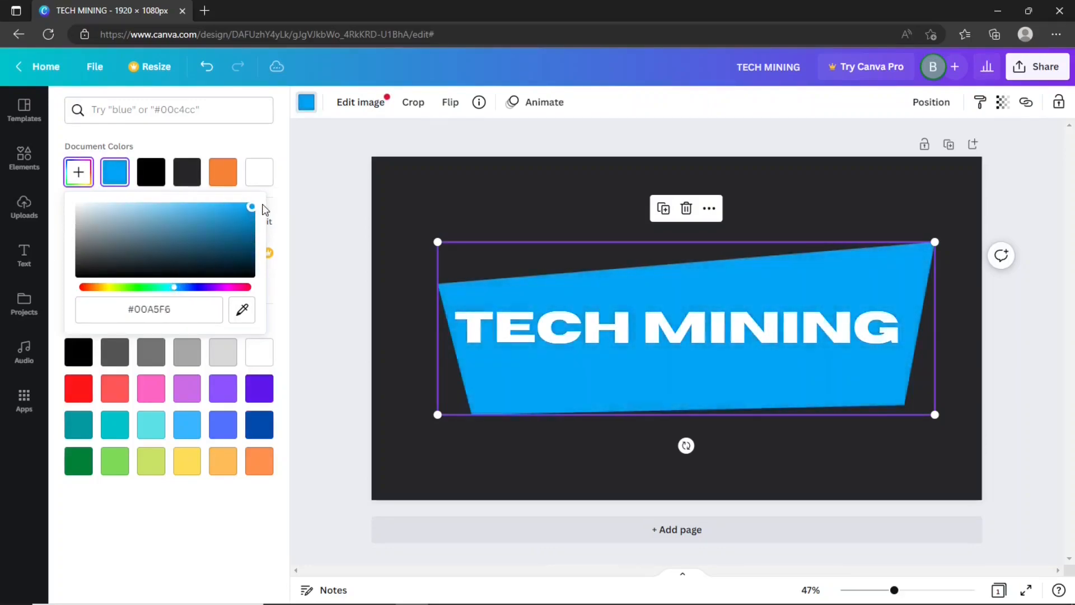
{"action": "left_click_drag", "start_coordinate": [251, 206], "coordinate": [251, 239]}
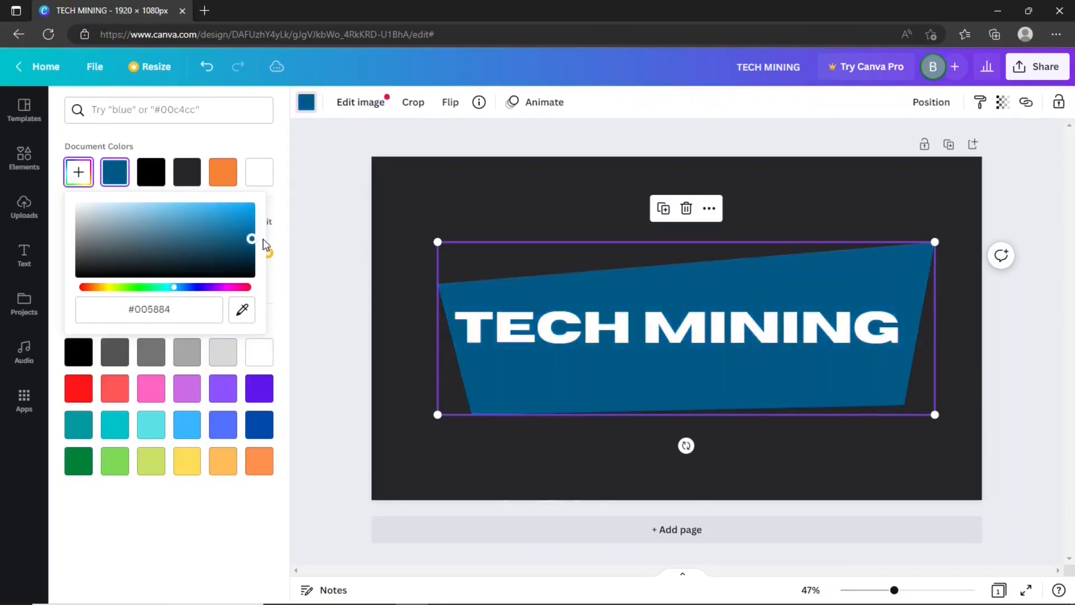
{"action": "left_click_drag", "start_coordinate": [251, 237], "coordinate": [250, 215]}
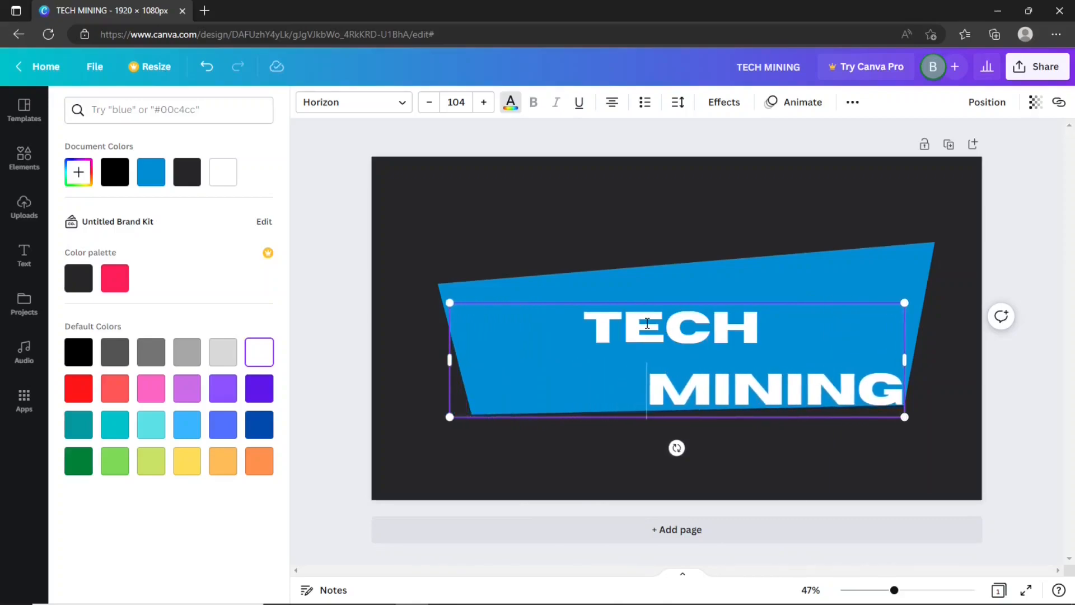
{"action": "mouse_move", "coordinate": [711, 89]}
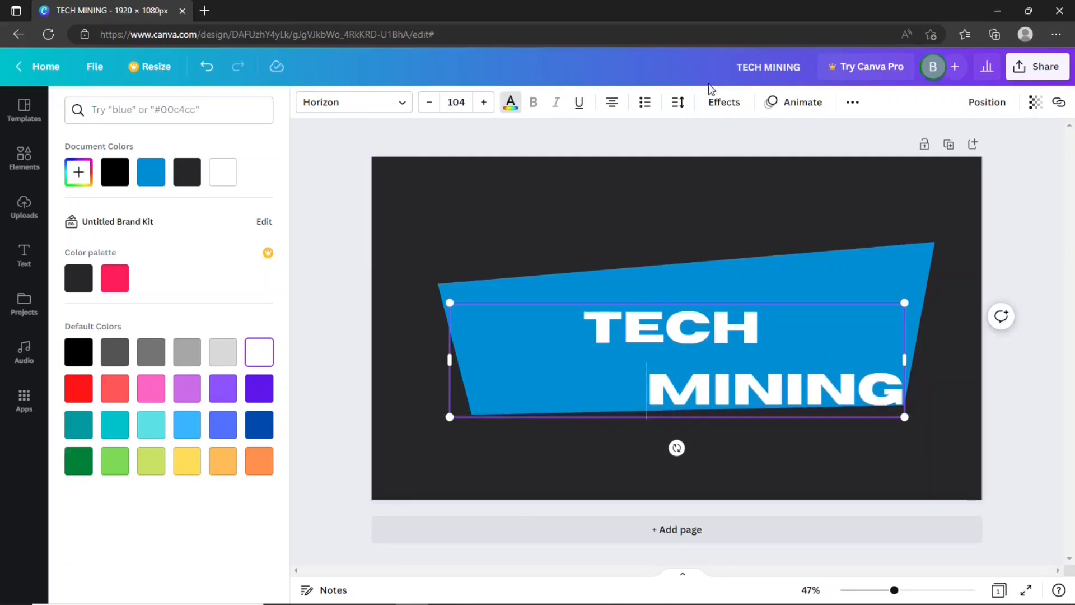
Break the title into two lines and colour the E of TECH with a custom blue
{"action": "left_click", "coordinate": [677, 102]}
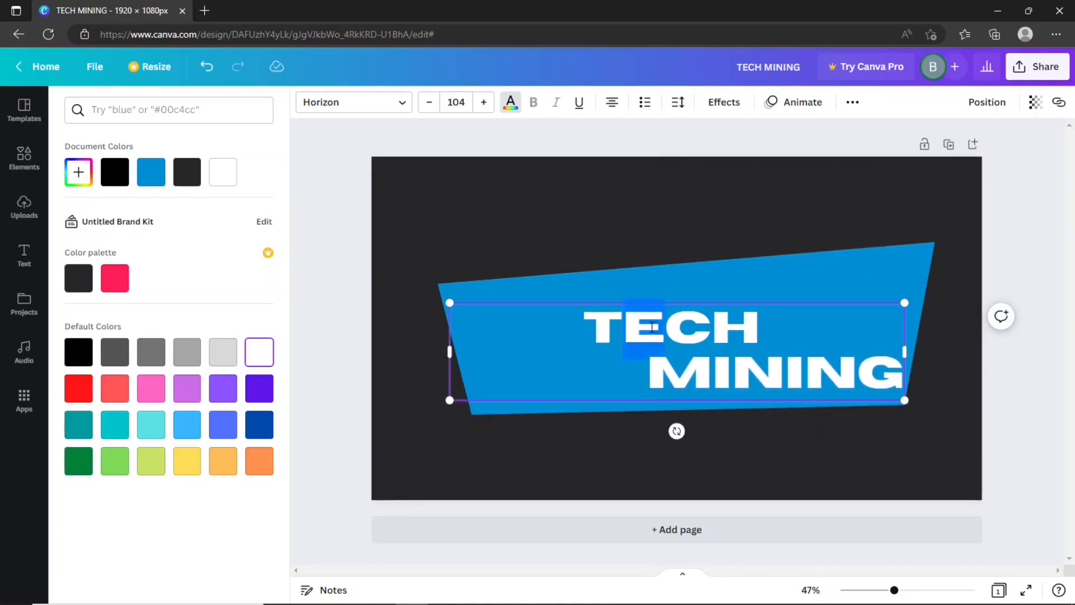
{"action": "mouse_move", "coordinate": [187, 424]}
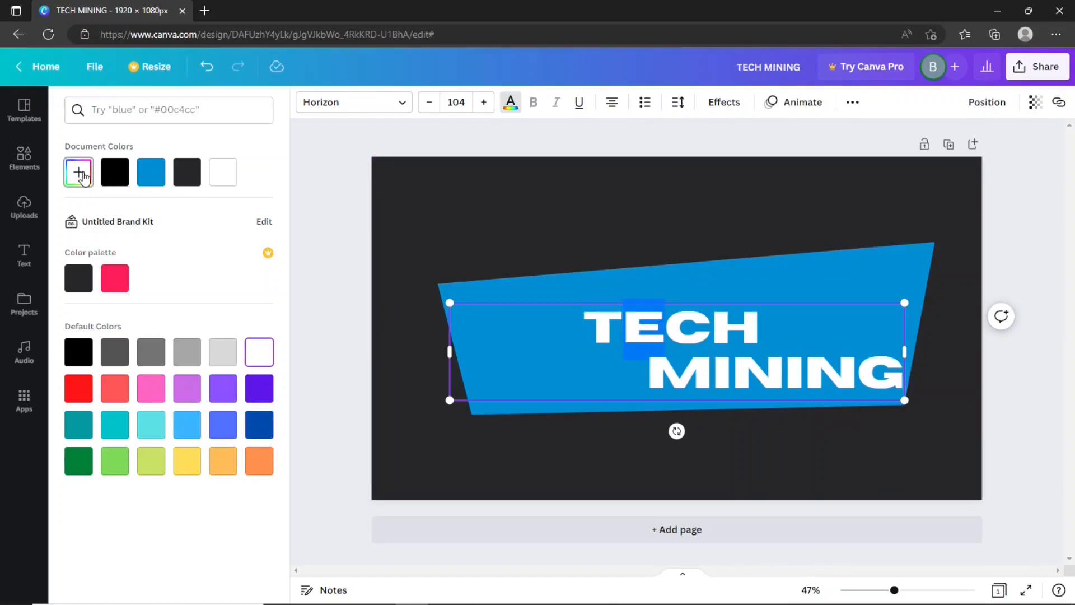
{"action": "left_click", "coordinate": [78, 173]}
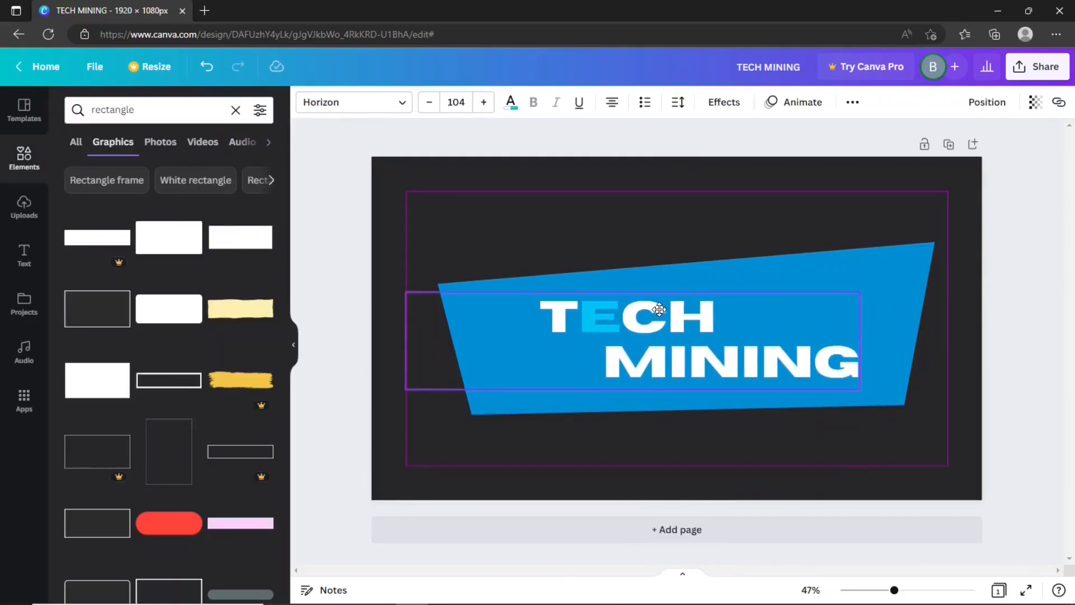
Search graphics for 'animation' and add the animated dotted circle beside TECH
{"action": "left_click", "coordinate": [658, 316]}
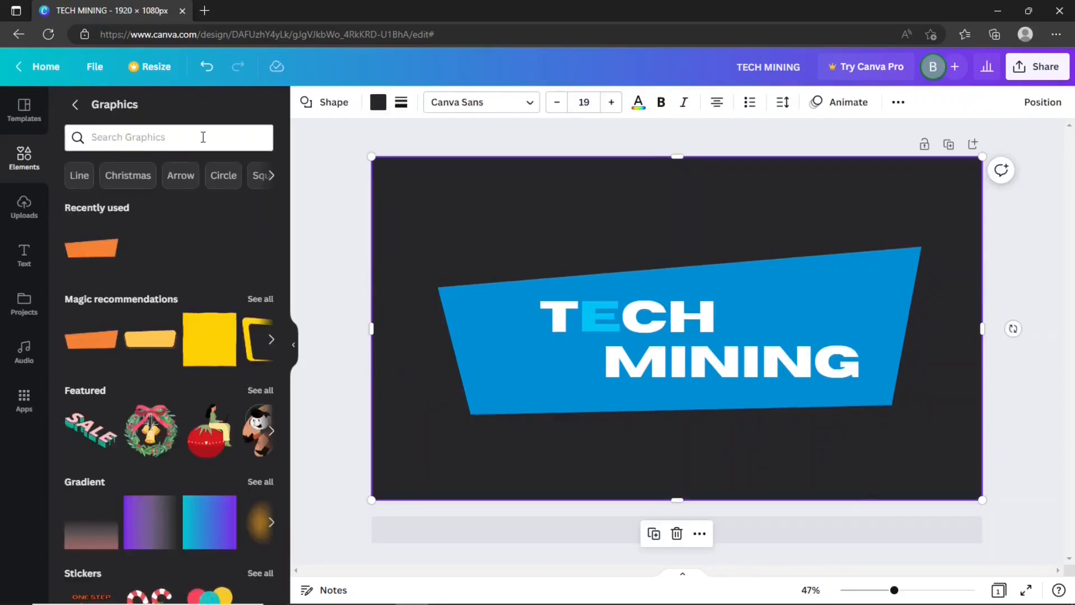
{"action": "type", "text": "animation"}
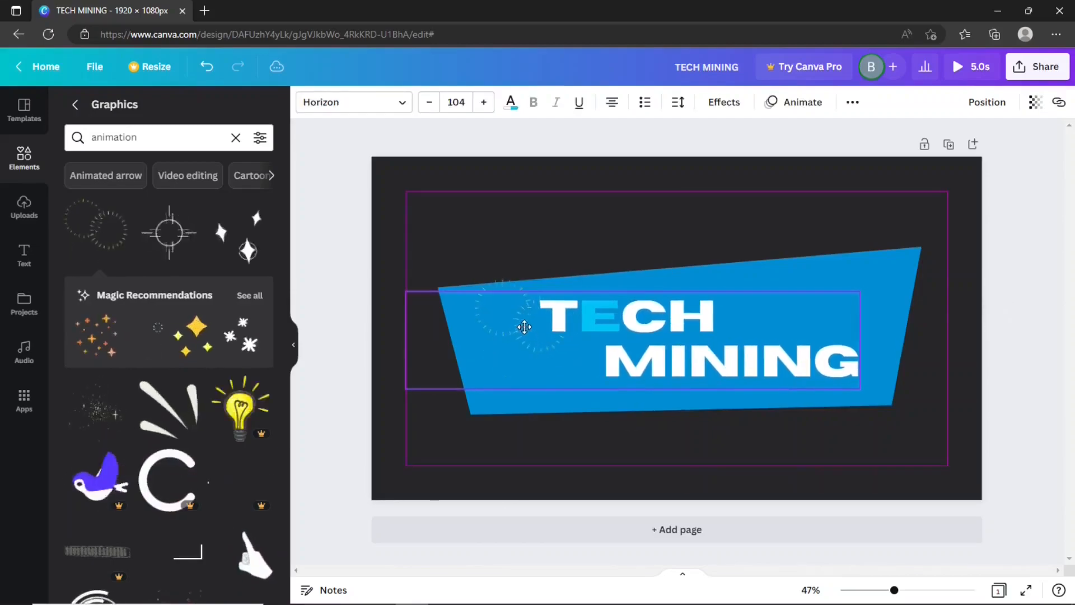
{"action": "left_click", "coordinate": [524, 325]}
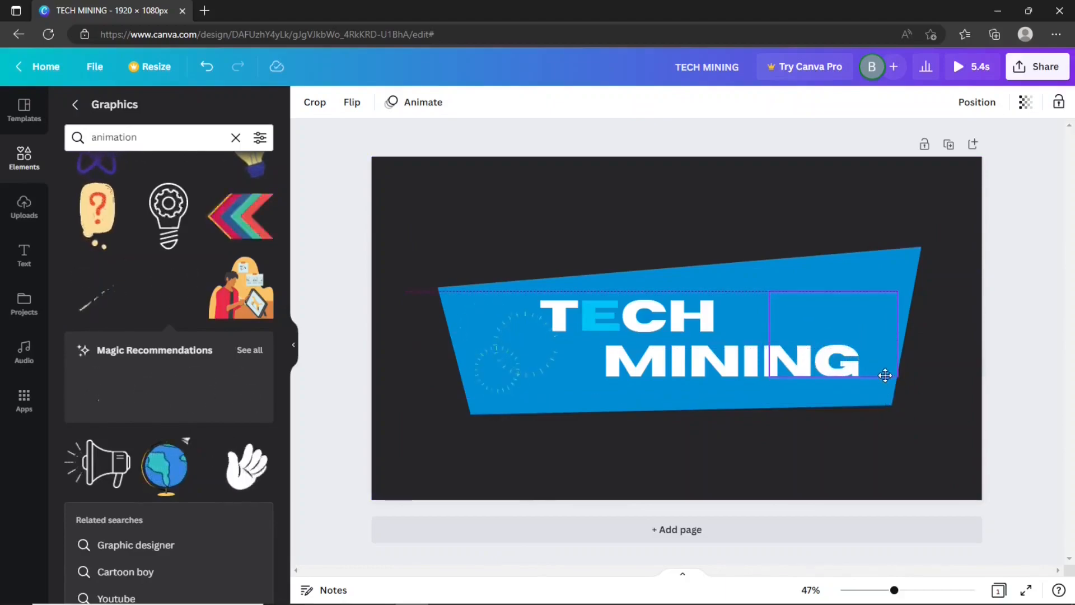
Place an animated scribble on the banner over MINING
{"action": "left_click_drag", "start_coordinate": [885, 375], "coordinate": [883, 406]}
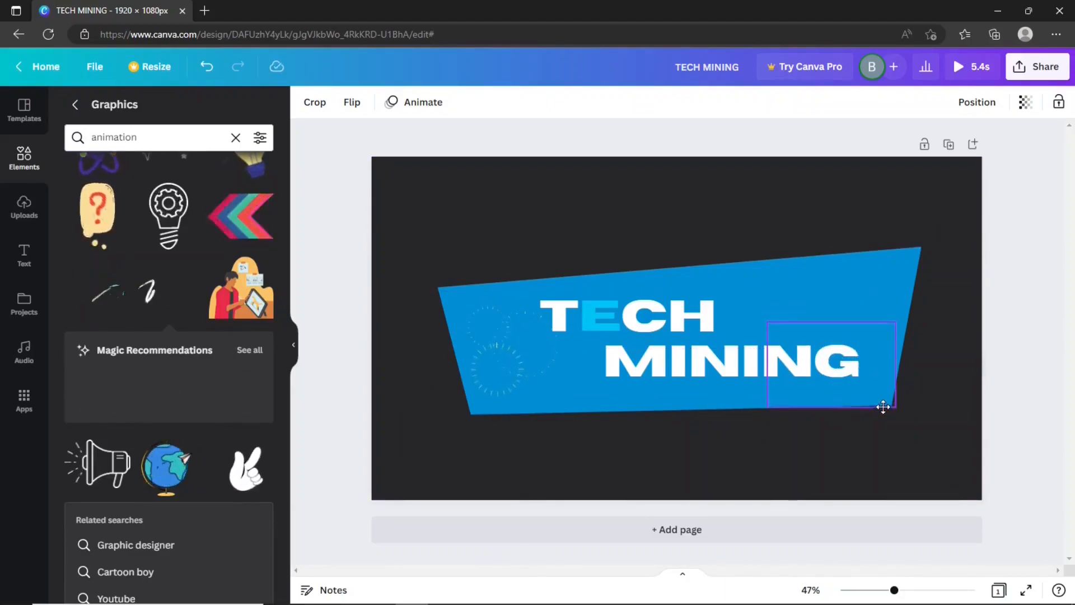
{"action": "left_click", "coordinate": [832, 363]}
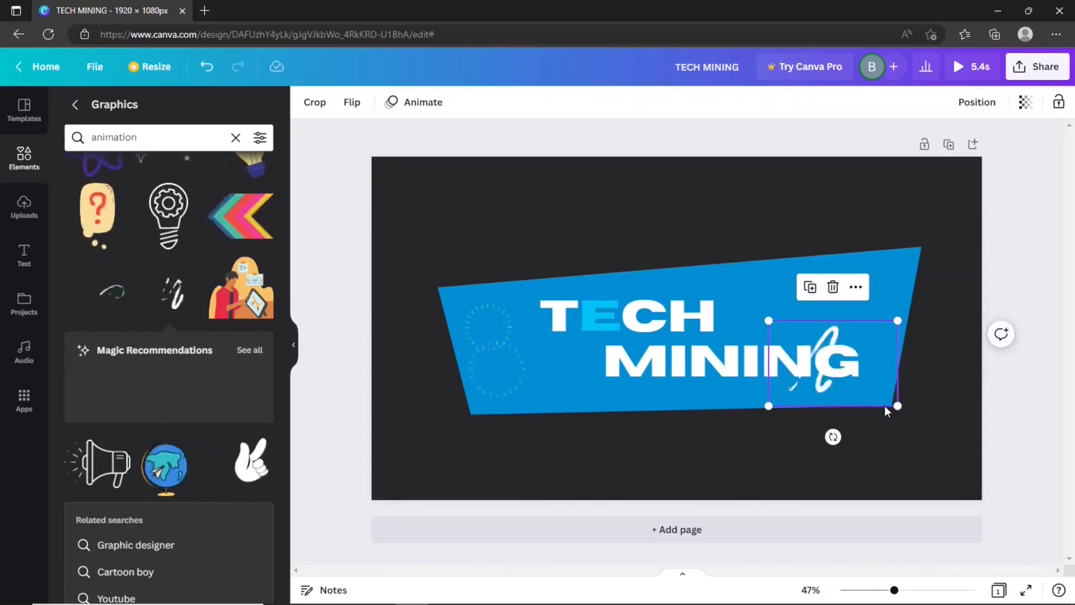
{"action": "left_click_drag", "start_coordinate": [769, 320], "coordinate": [739, 296]}
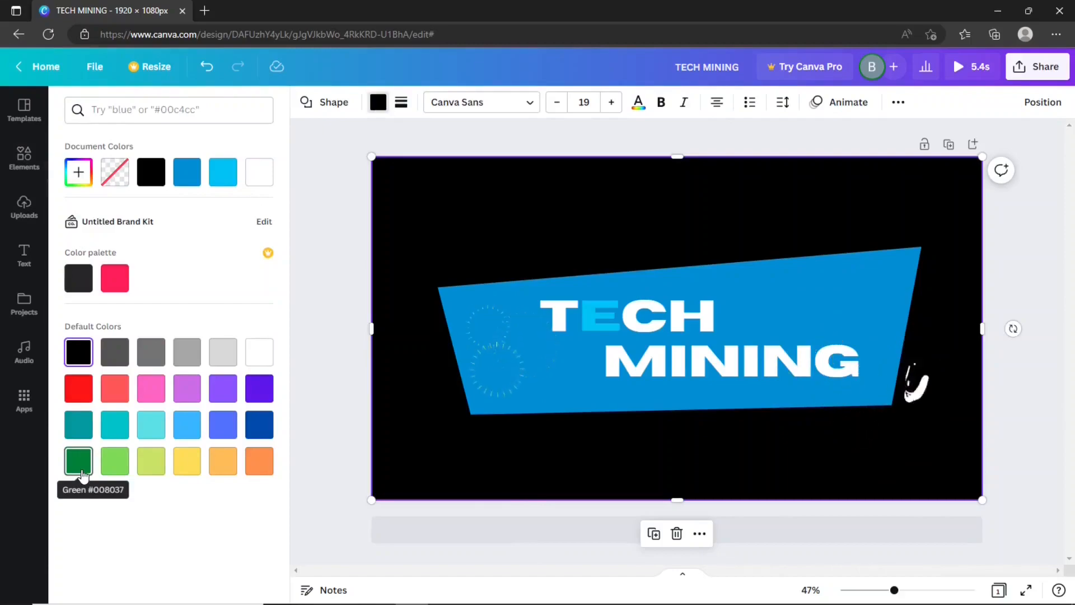
Make the page background solid green (#008037)
{"action": "left_click", "coordinate": [79, 461]}
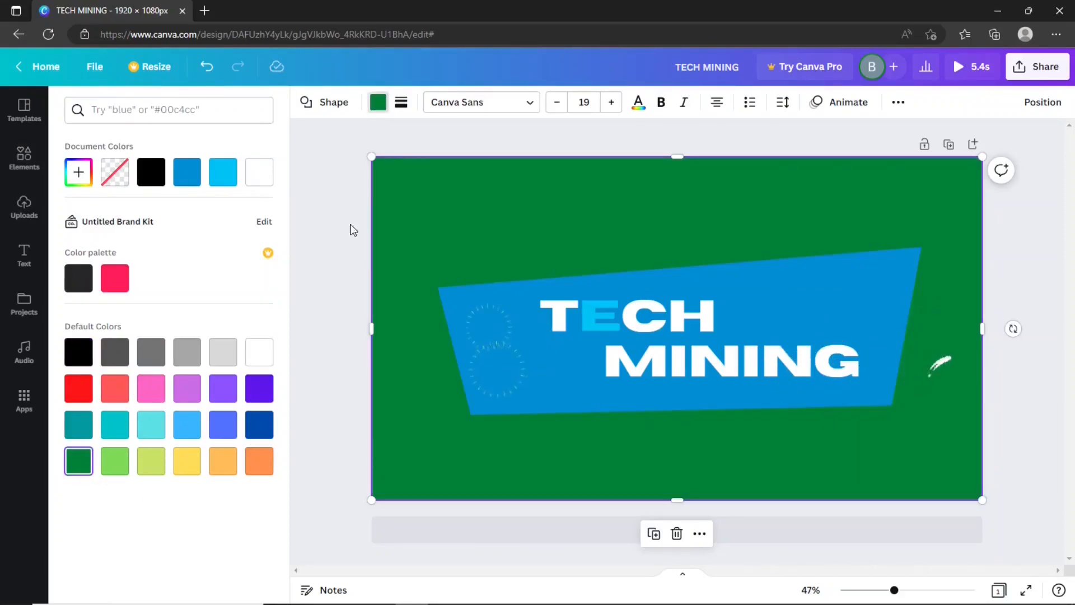
{"action": "mouse_move", "coordinate": [585, 211]}
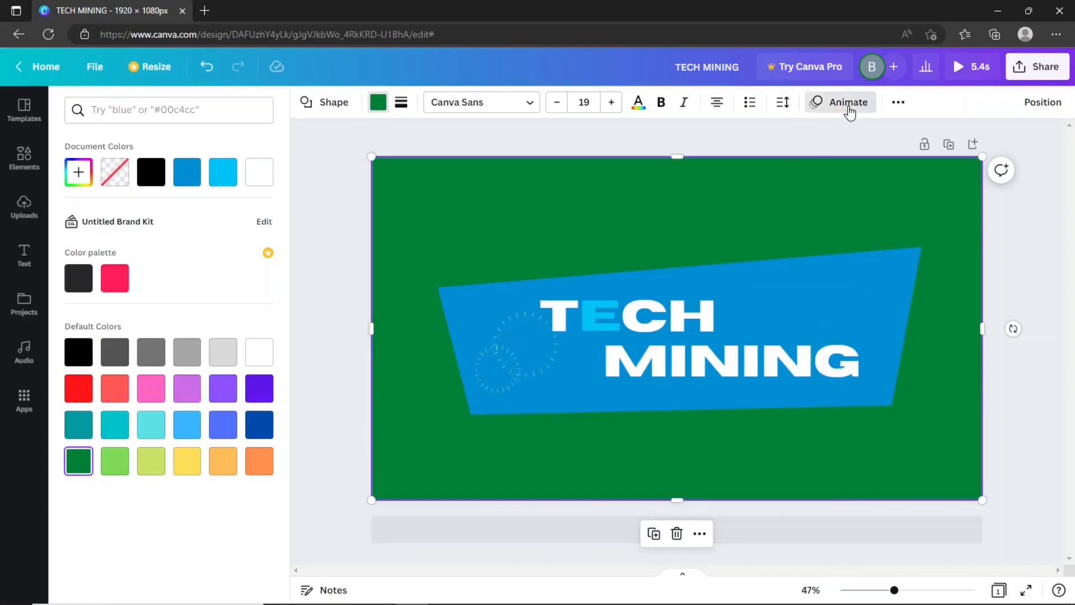
Apply the Neon entrance animation (under Exaggerate) to the green background element
{"action": "left_click", "coordinate": [847, 102]}
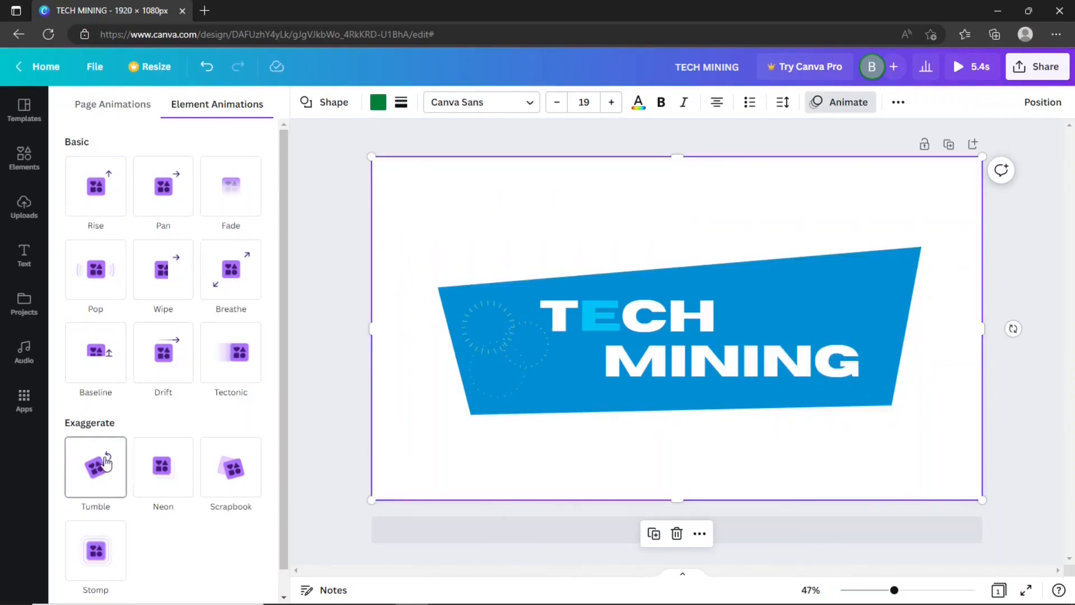
{"action": "left_click", "coordinate": [231, 467]}
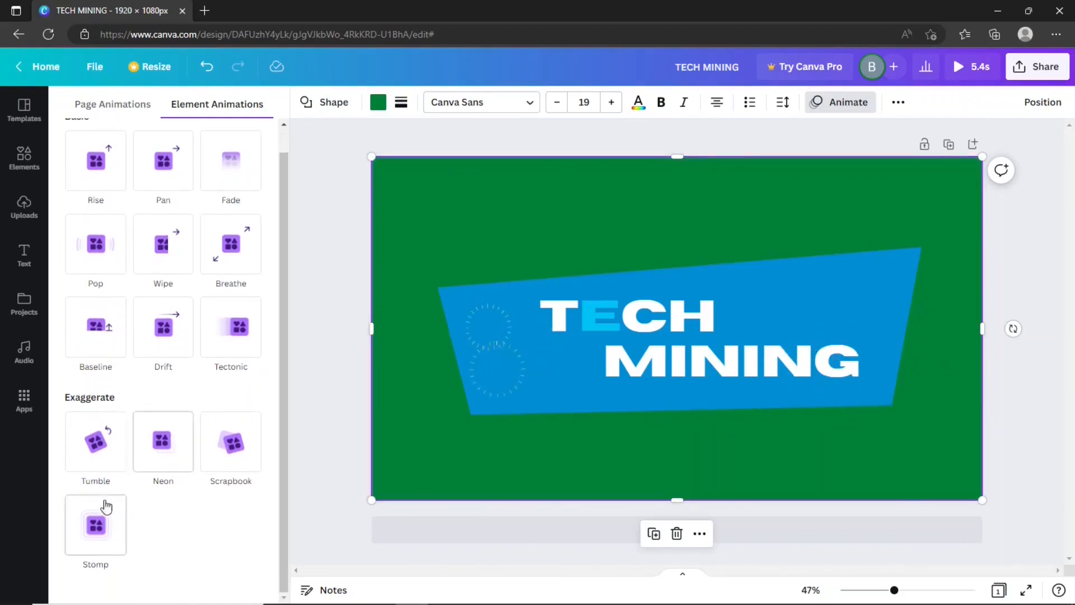
{"action": "left_click", "coordinate": [95, 524]}
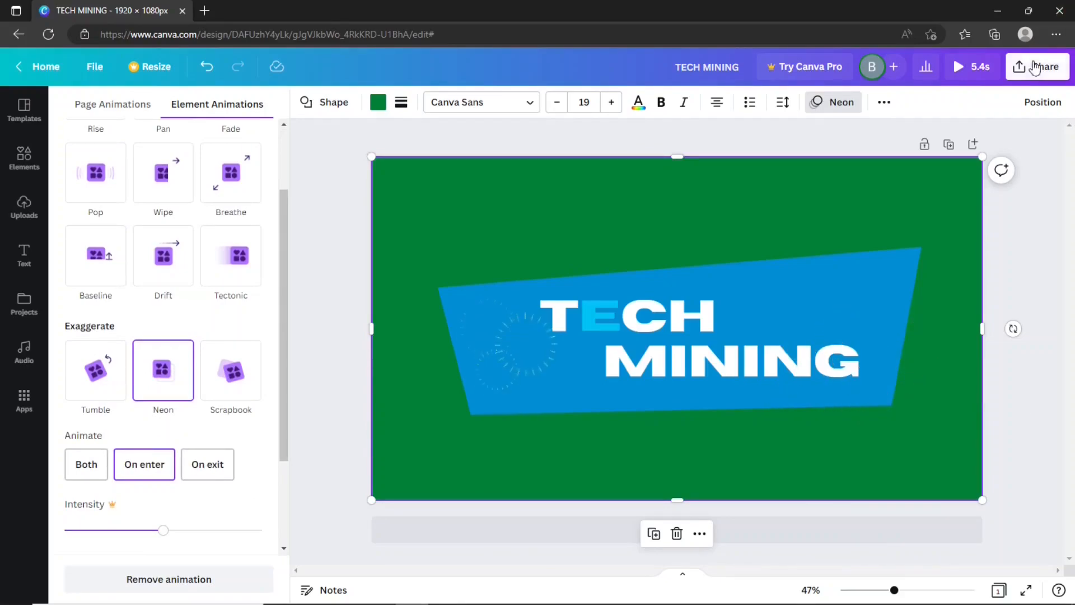
Download the design from Share as an MP4 Video
{"action": "left_click", "coordinate": [1037, 66]}
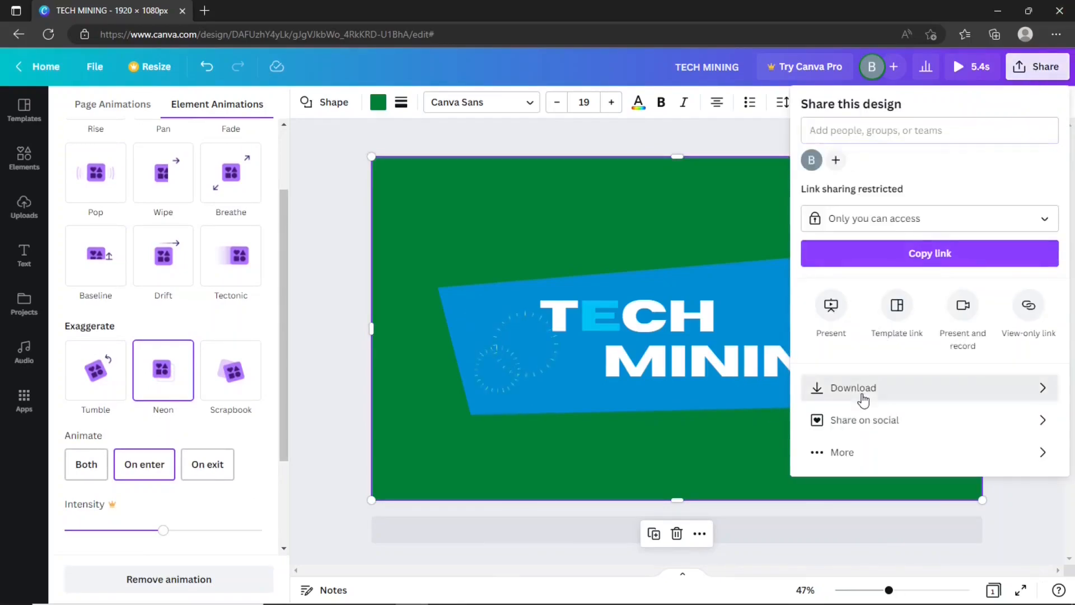
{"action": "left_click", "coordinate": [852, 387]}
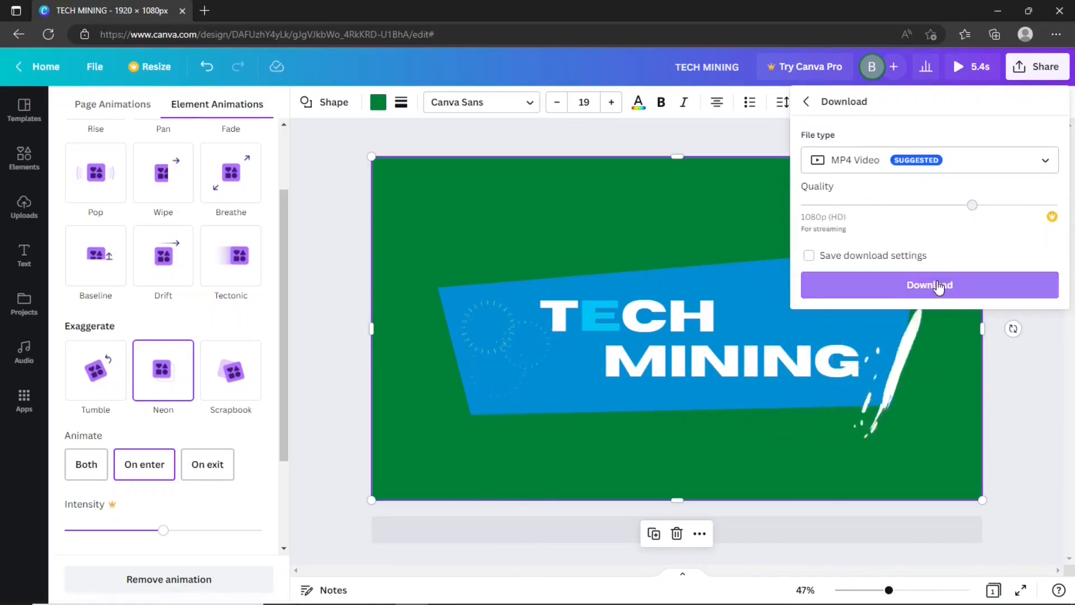
{"action": "left_click", "coordinate": [930, 285]}
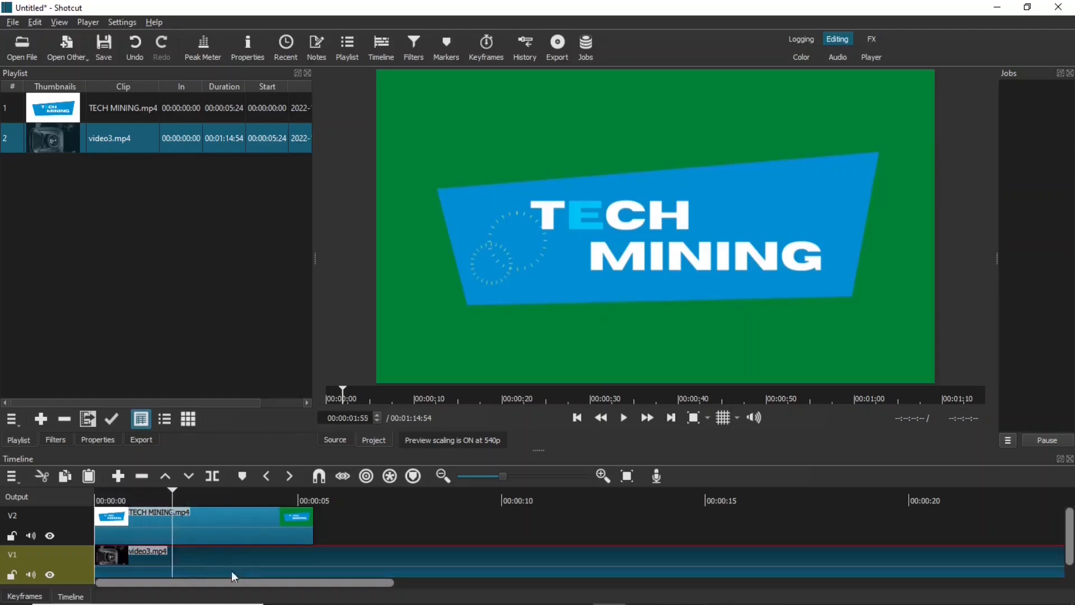
{"action": "mouse_move", "coordinate": [324, 568]}
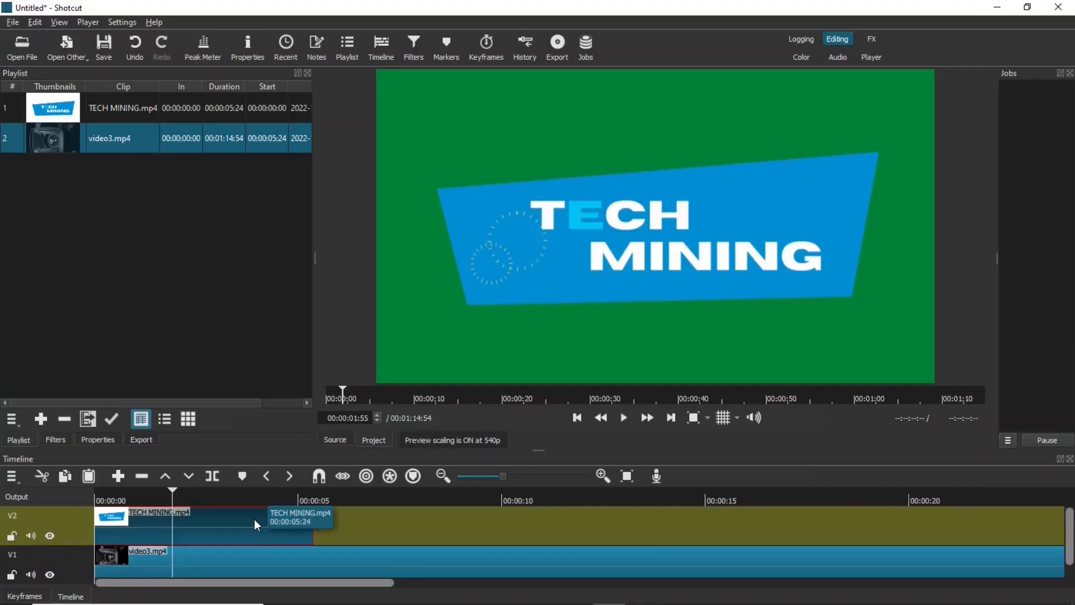
Add a Chroma Key: Simple filter to the TECH MINING clip and sample the green background as key colour
{"action": "left_click", "coordinate": [55, 439]}
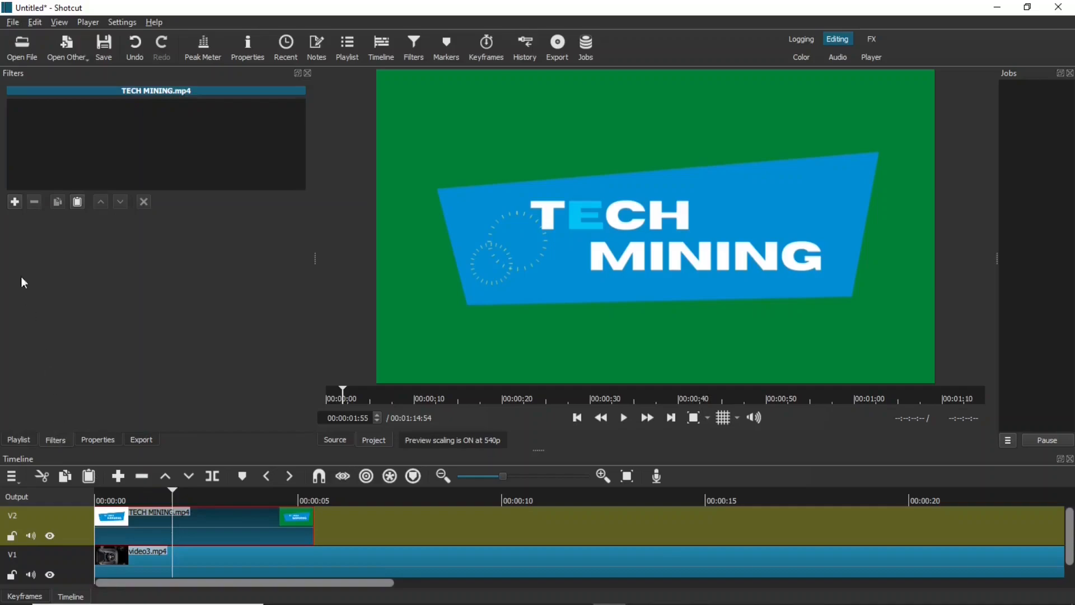
{"action": "left_click", "coordinate": [14, 200]}
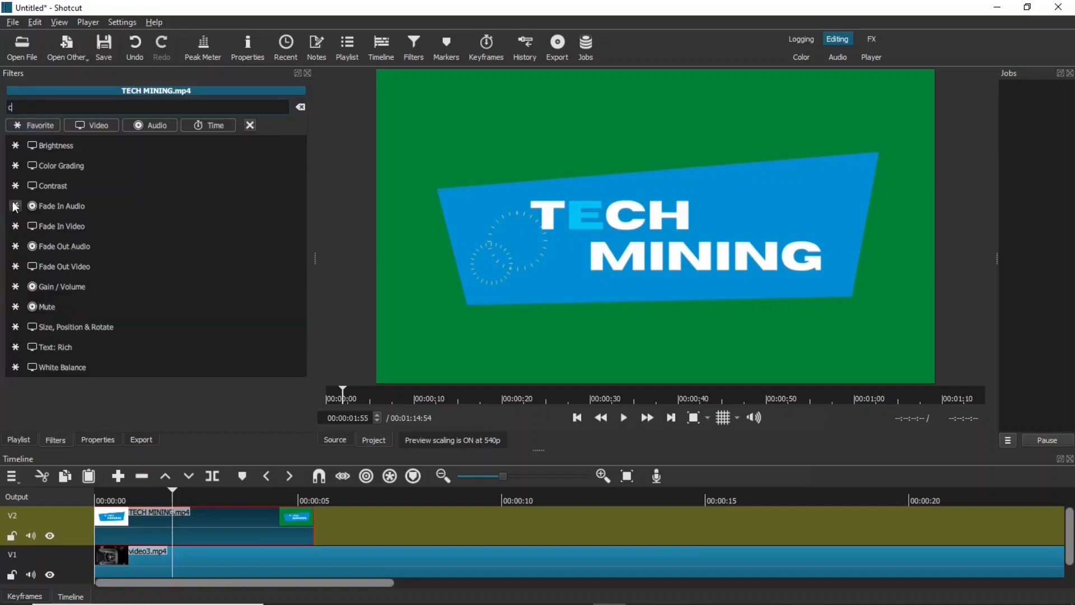
{"action": "type", "text": "hroma"}
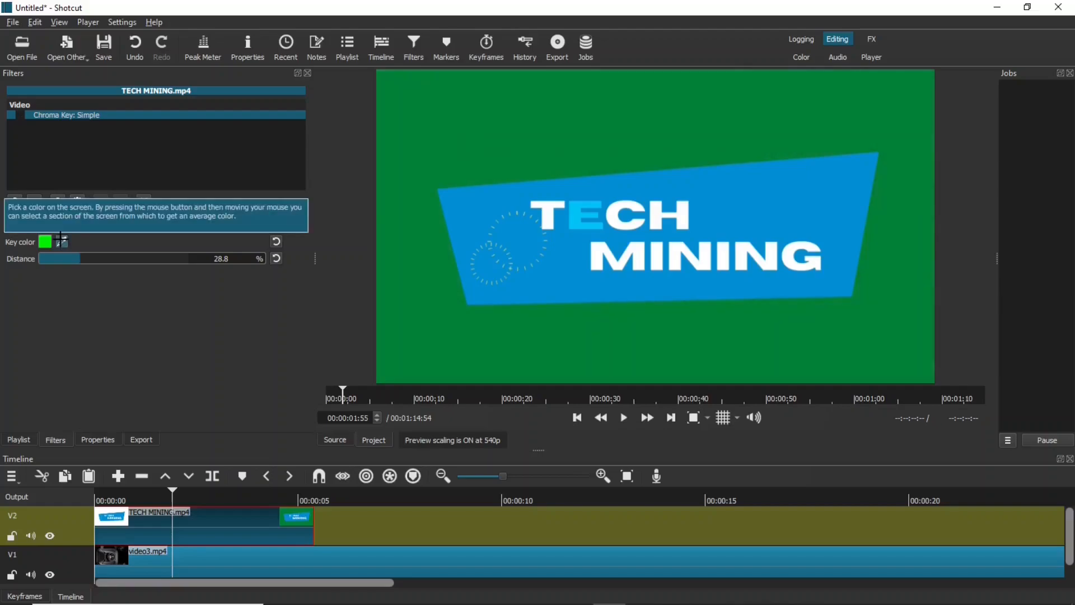
{"action": "left_click", "coordinate": [12, 114]}
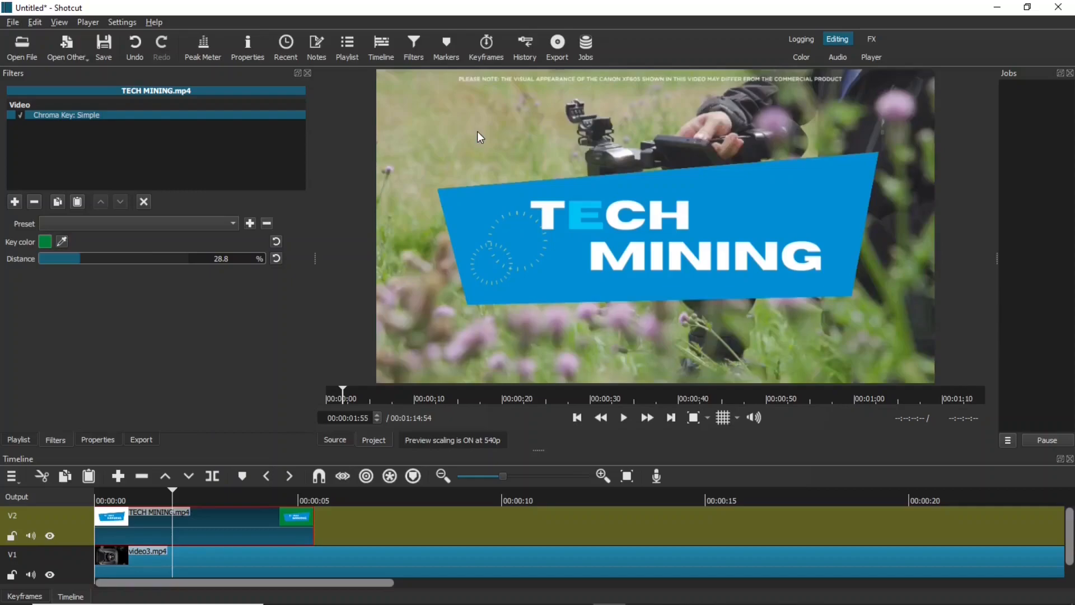
Adjust the keying Distance slider back and forth until it settles at 36.6%
{"action": "left_click_drag", "start_coordinate": [90, 258], "coordinate": [79, 257]}
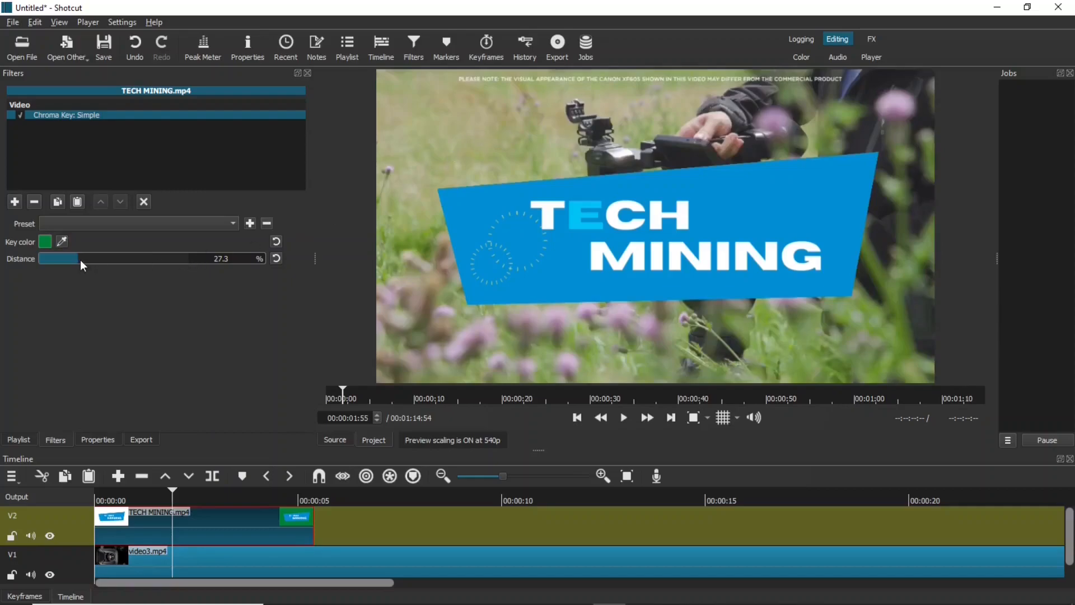
{"action": "left_click_drag", "start_coordinate": [58, 259], "coordinate": [90, 258]}
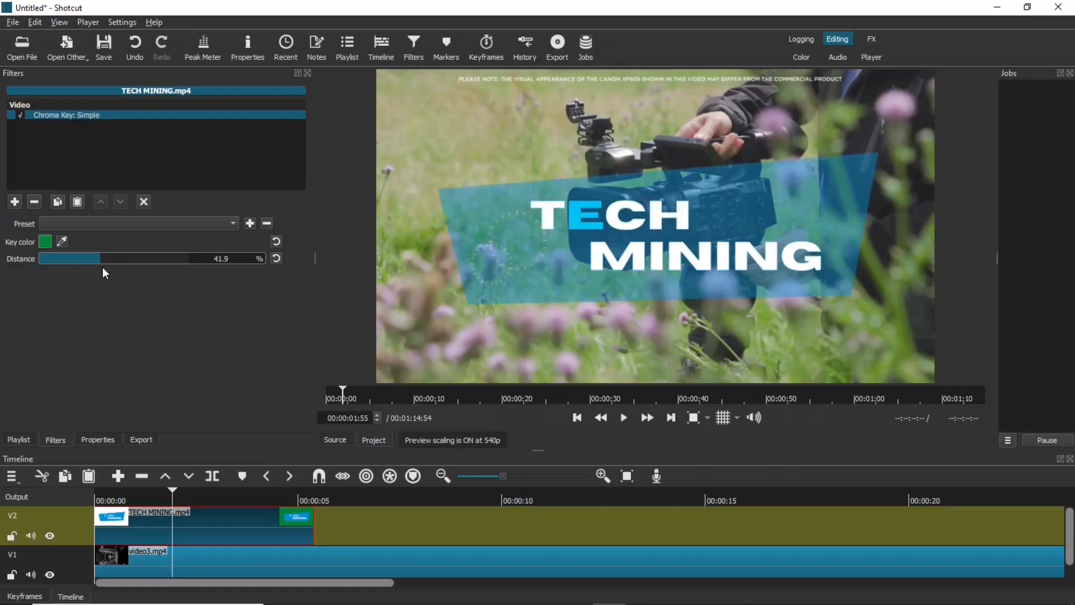
{"action": "left_click_drag", "start_coordinate": [103, 259], "coordinate": [93, 258]}
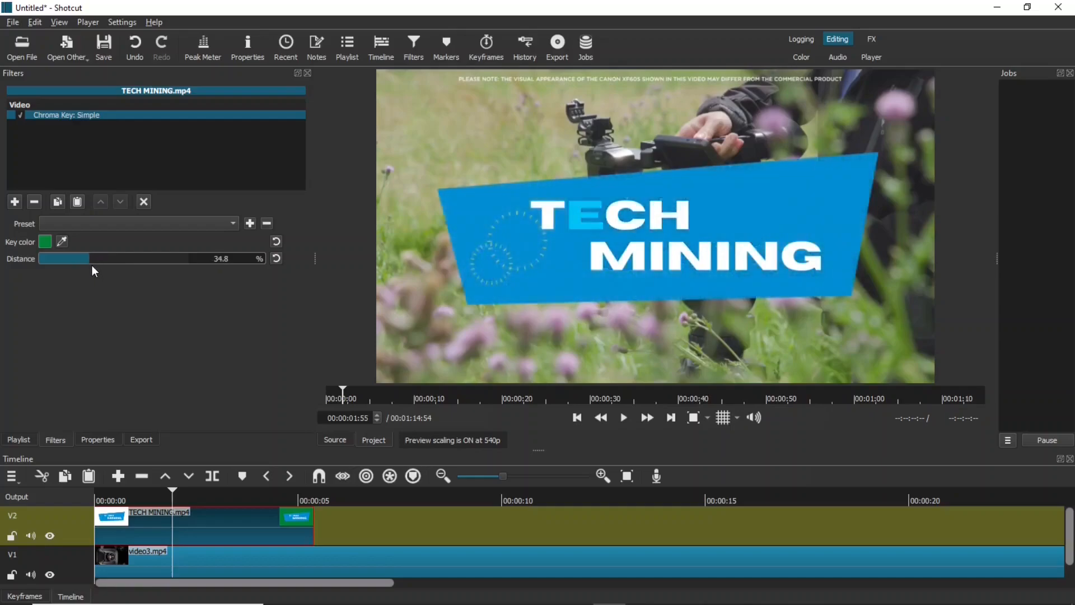
{"action": "left_click_drag", "start_coordinate": [63, 258], "coordinate": [66, 258]}
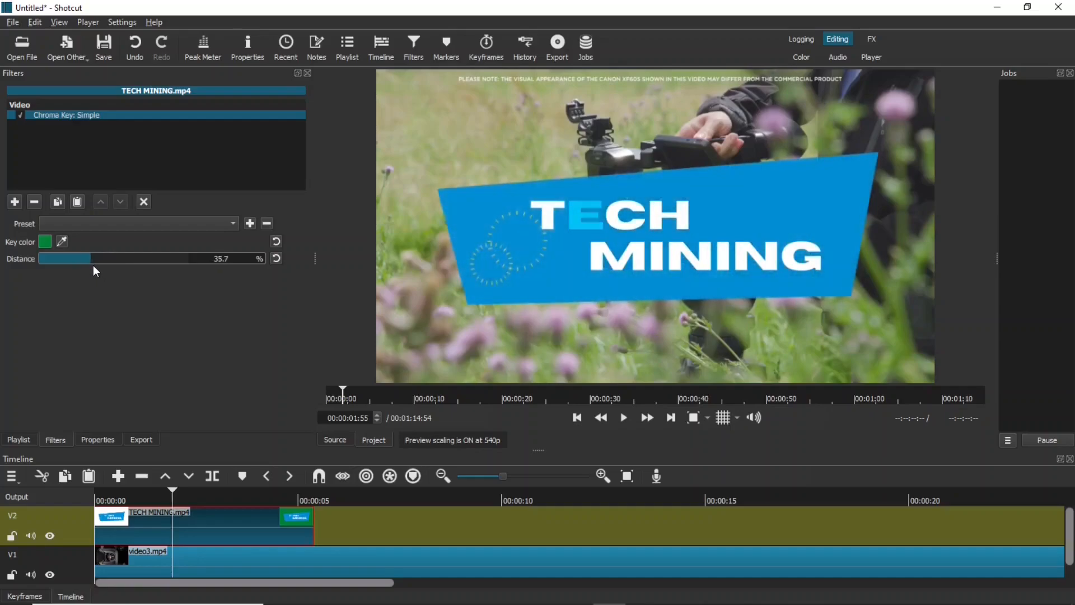
{"action": "left_click_drag", "start_coordinate": [64, 258], "coordinate": [67, 257]}
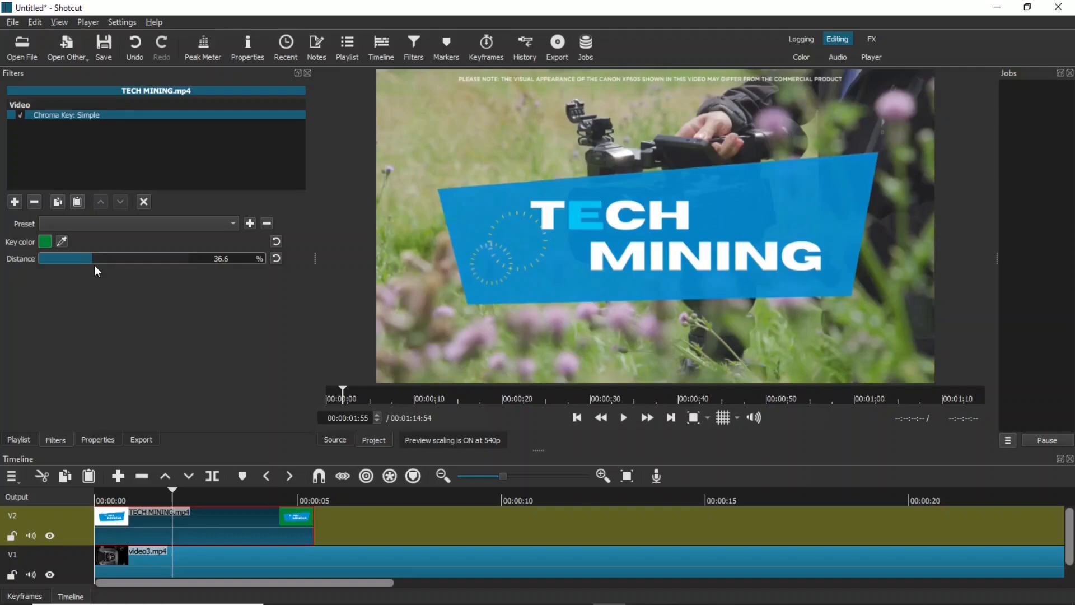
{"action": "mouse_move", "coordinate": [216, 515]}
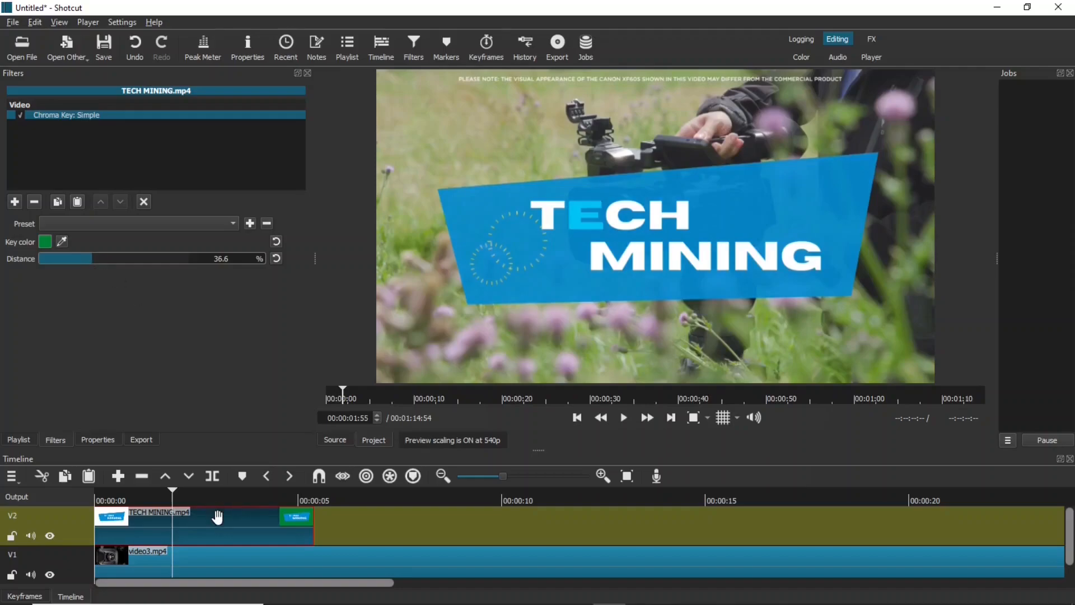
Add a Size, Position & Rotate filter and drag the logo in the preview smaller and lower
{"action": "left_click", "coordinate": [13, 201]}
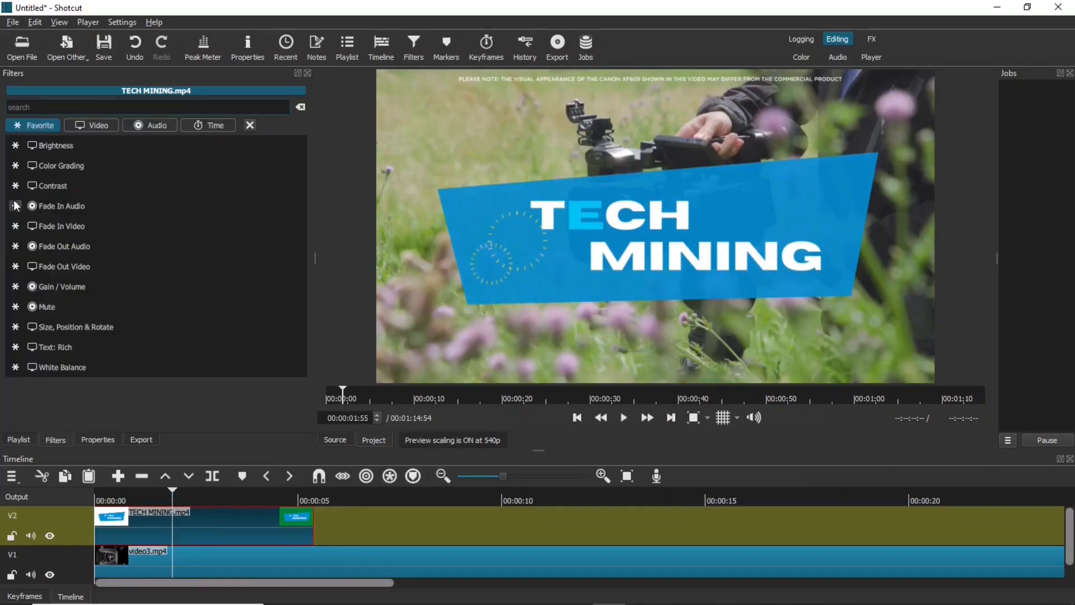
{"action": "type", "text": "size"}
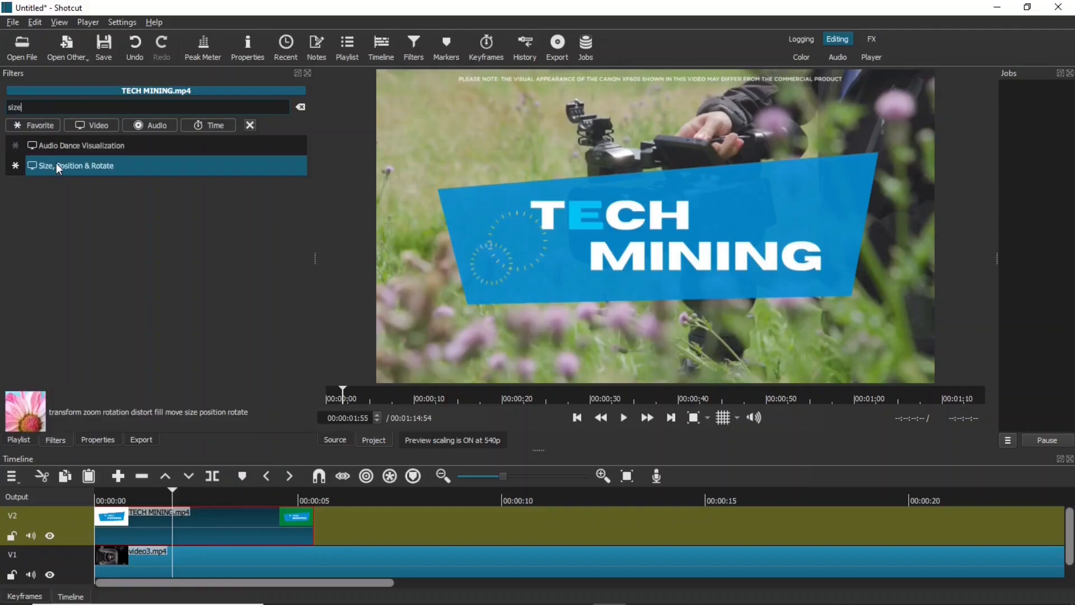
{"action": "left_click", "coordinate": [82, 166]}
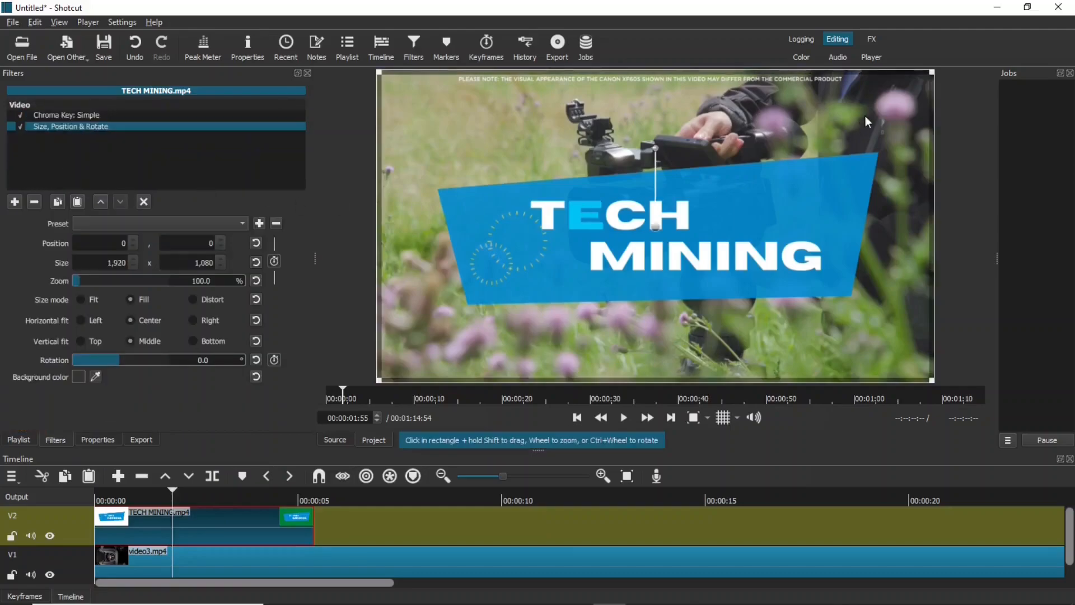
{"action": "mouse_move", "coordinate": [932, 74]}
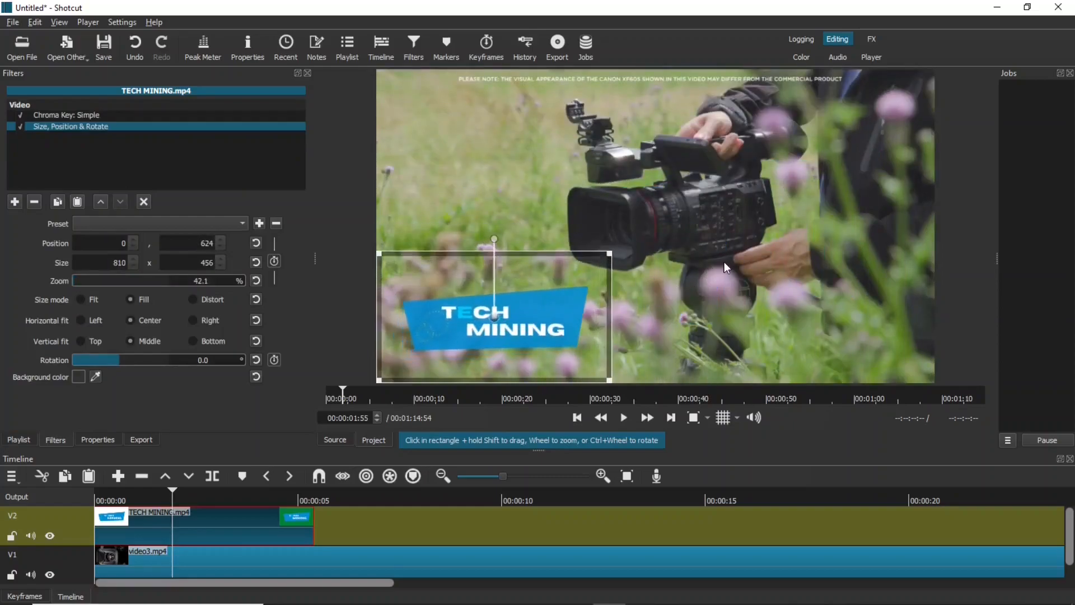
{"action": "left_click_drag", "start_coordinate": [492, 316], "coordinate": [688, 307]}
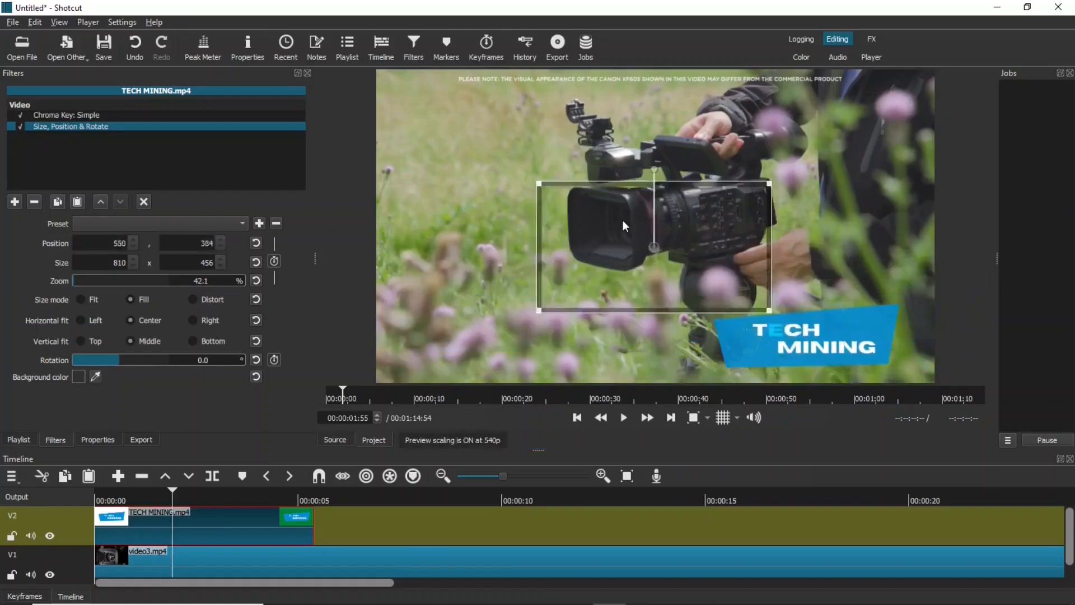
{"action": "left_click_drag", "start_coordinate": [655, 246], "coordinate": [472, 330]}
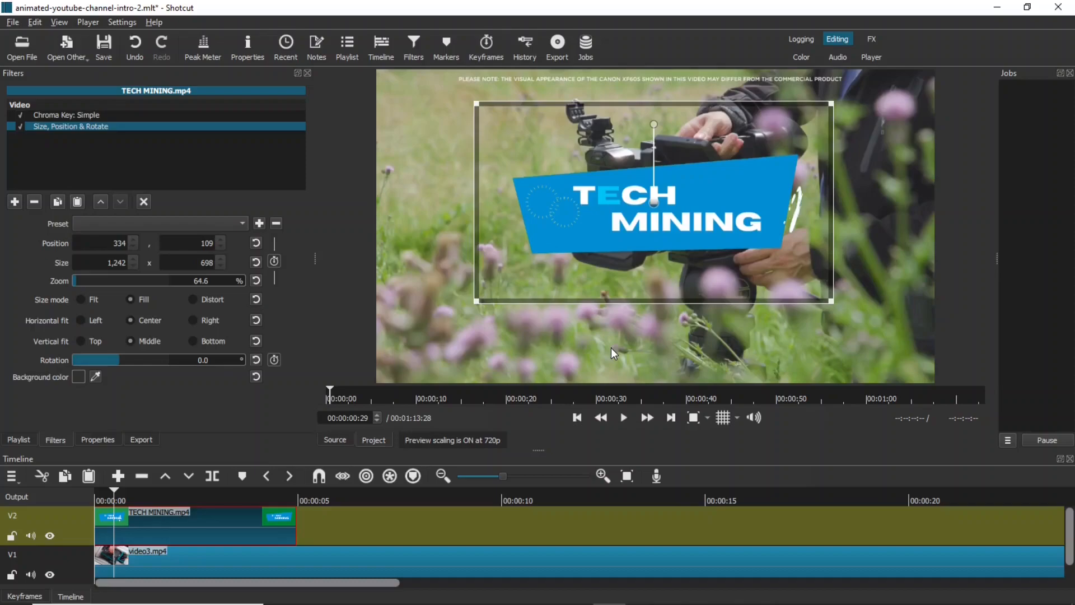
Set the Chroma Key: Simple distance to 17% and play back the keyed intro
{"action": "left_click", "coordinate": [66, 114]}
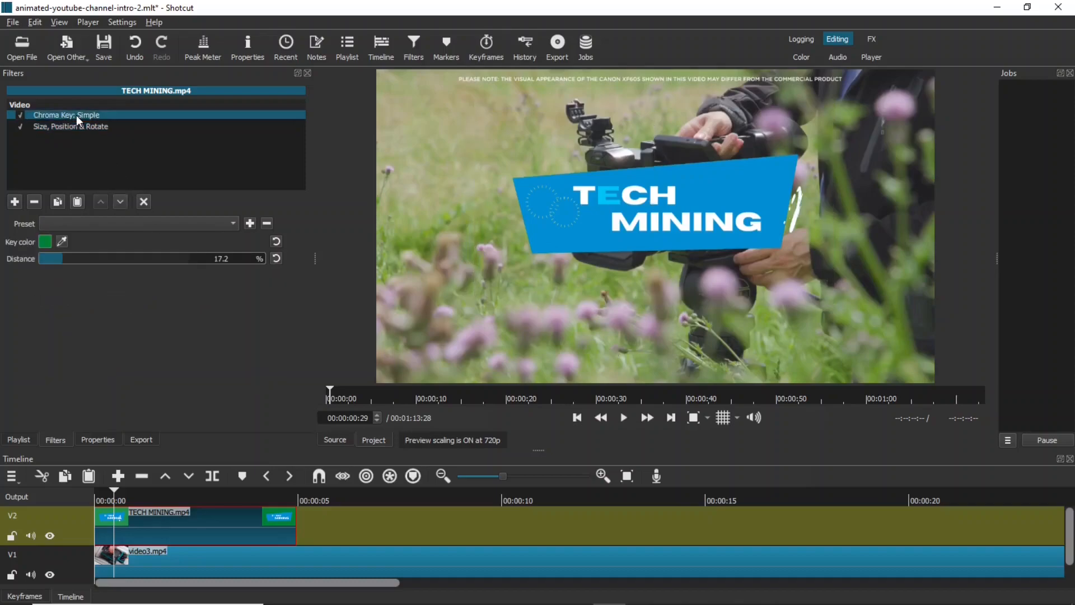
{"action": "mouse_move", "coordinate": [210, 266]}
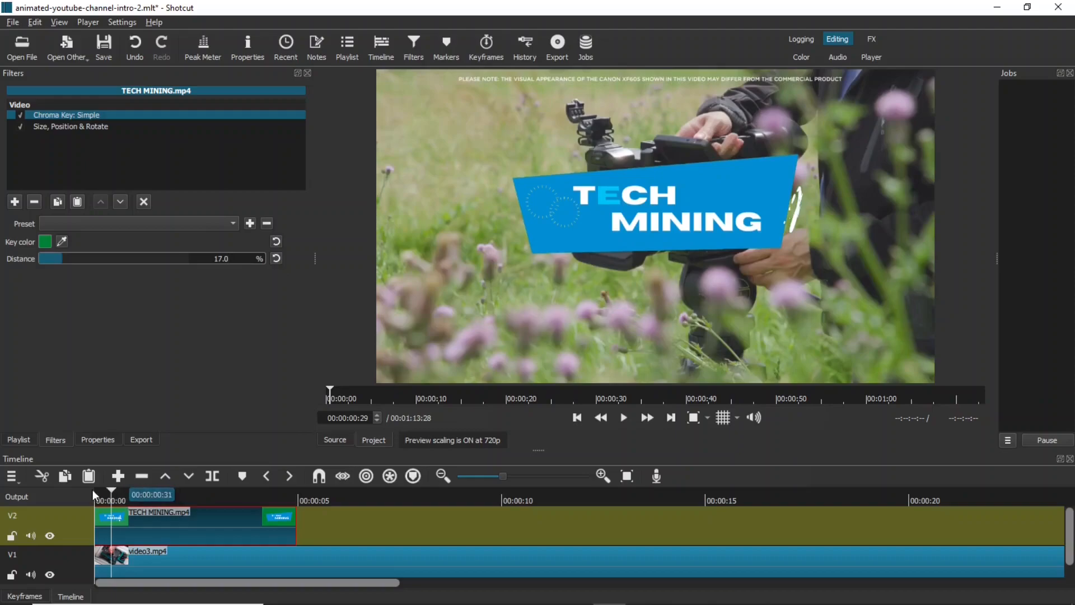
{"action": "left_click", "coordinate": [623, 416]}
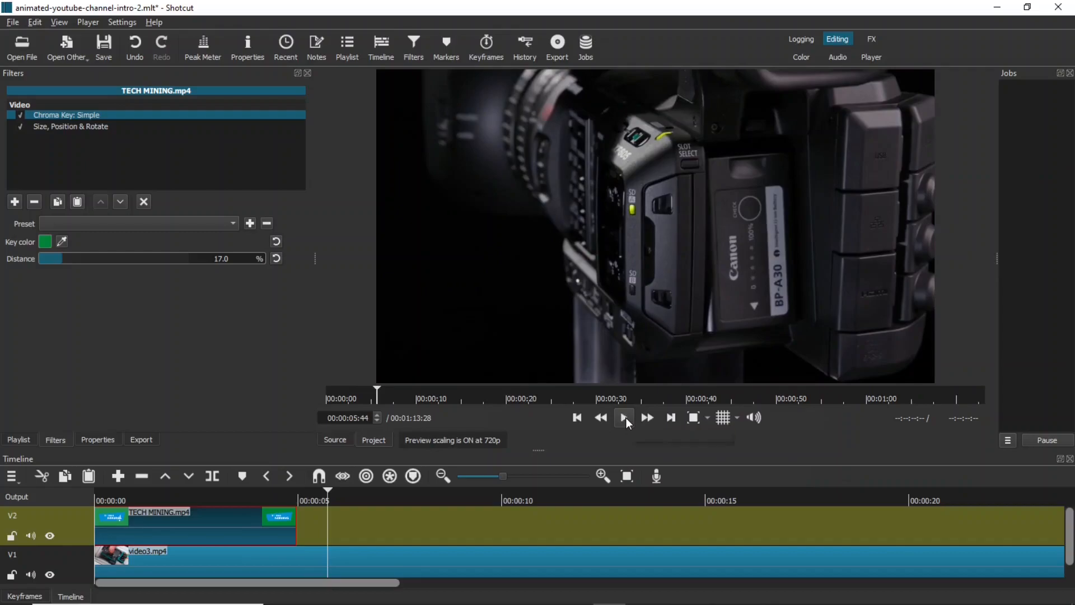
Paste a second TECH MINING copy after the first on V2 and play across the join
{"action": "left_click", "coordinate": [622, 417]}
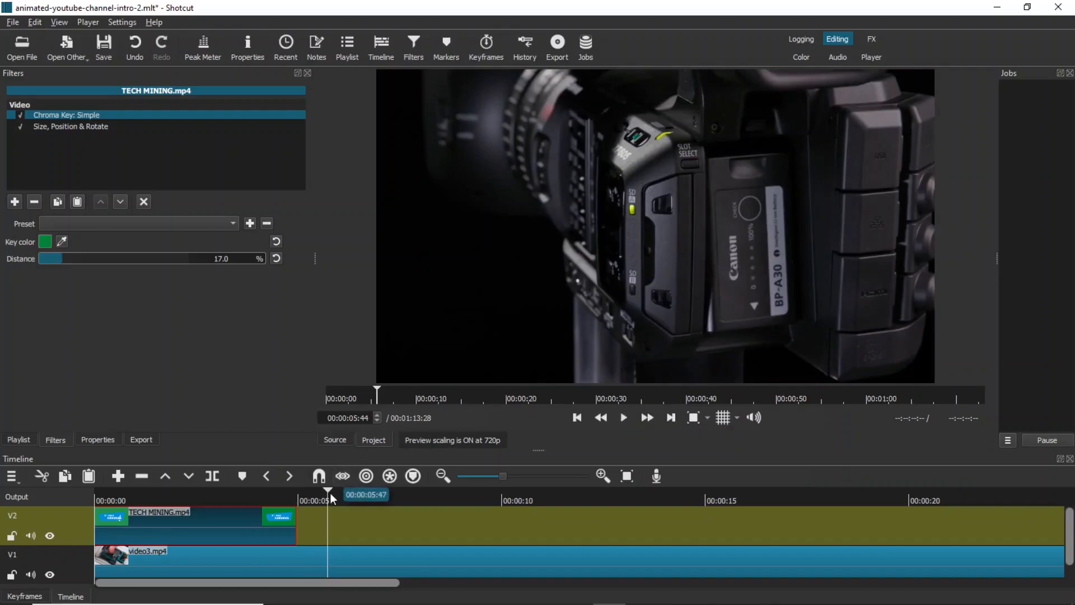
{"action": "right_click", "coordinate": [191, 524]}
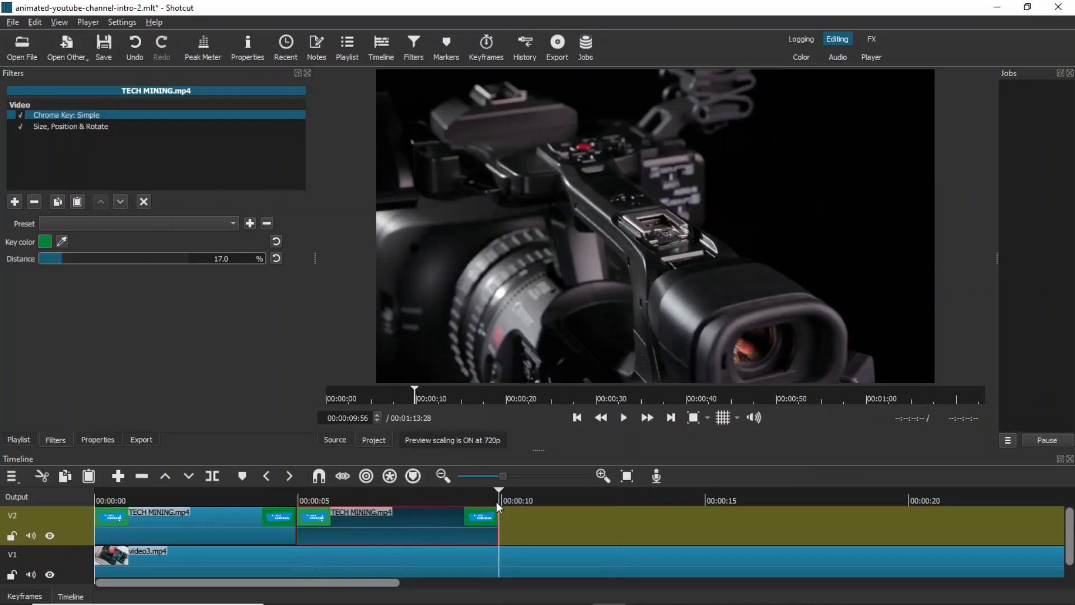
{"action": "left_click", "coordinate": [277, 499]}
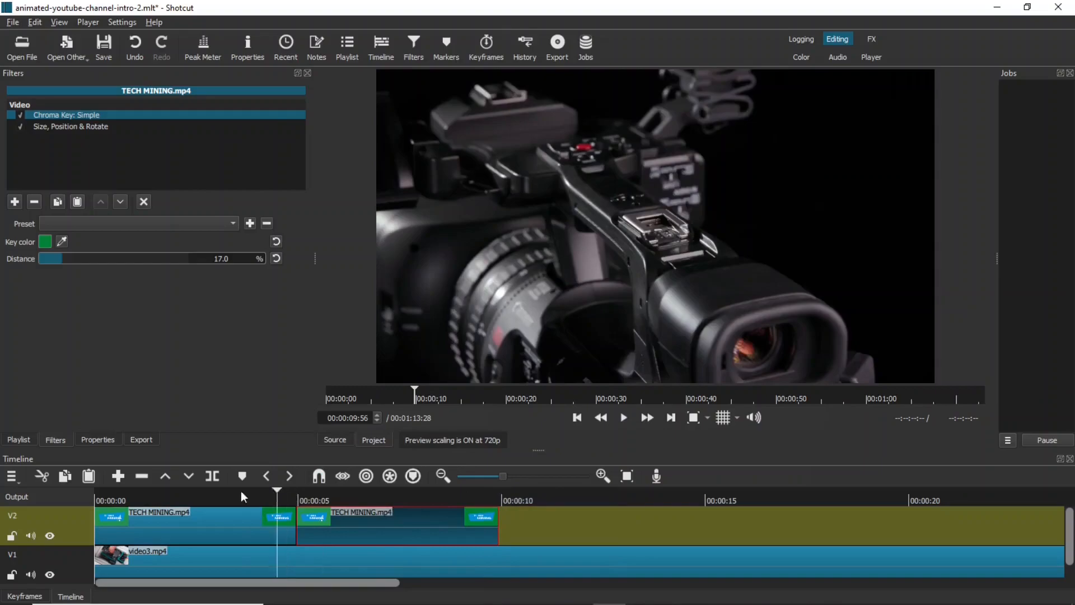
{"action": "left_click", "coordinate": [623, 416]}
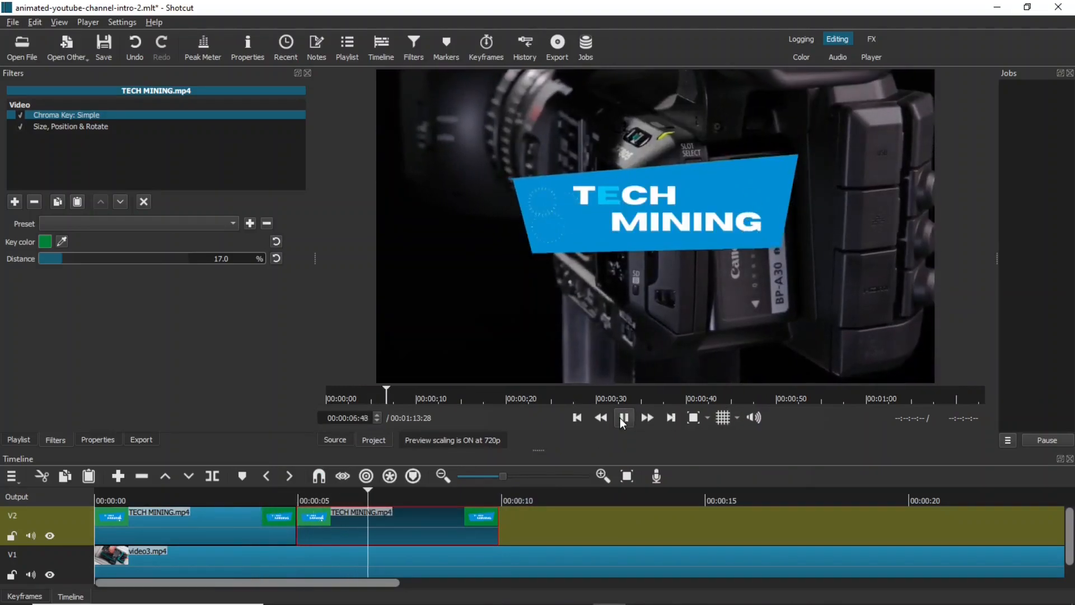
{"action": "left_click", "coordinate": [624, 416]}
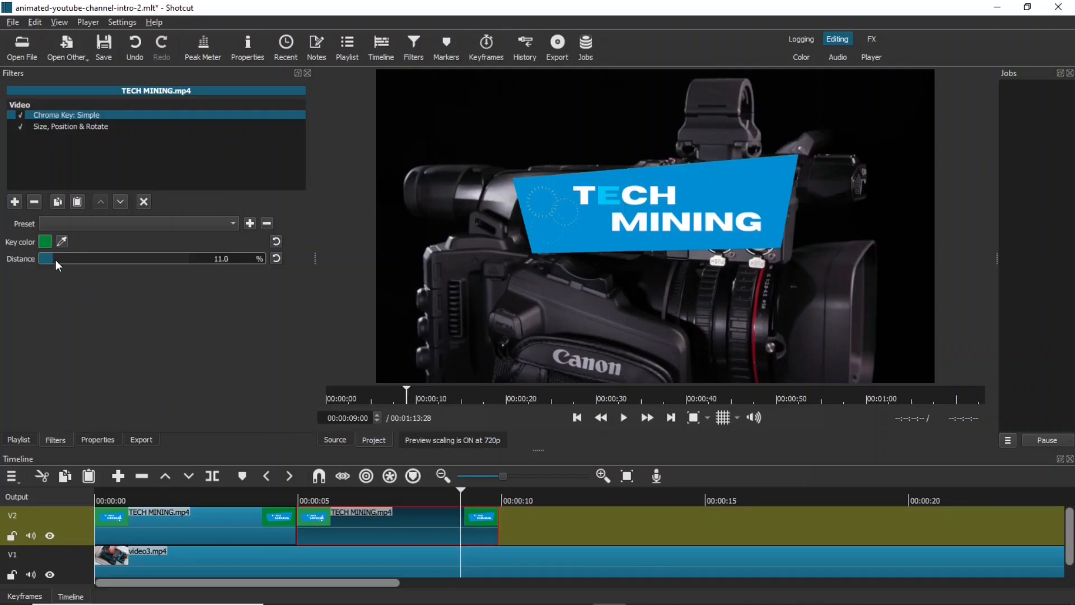
Drag the second copy's Chroma Key: Simple distance up to 44.9%
{"action": "left_click_drag", "start_coordinate": [48, 258], "coordinate": [45, 259]}
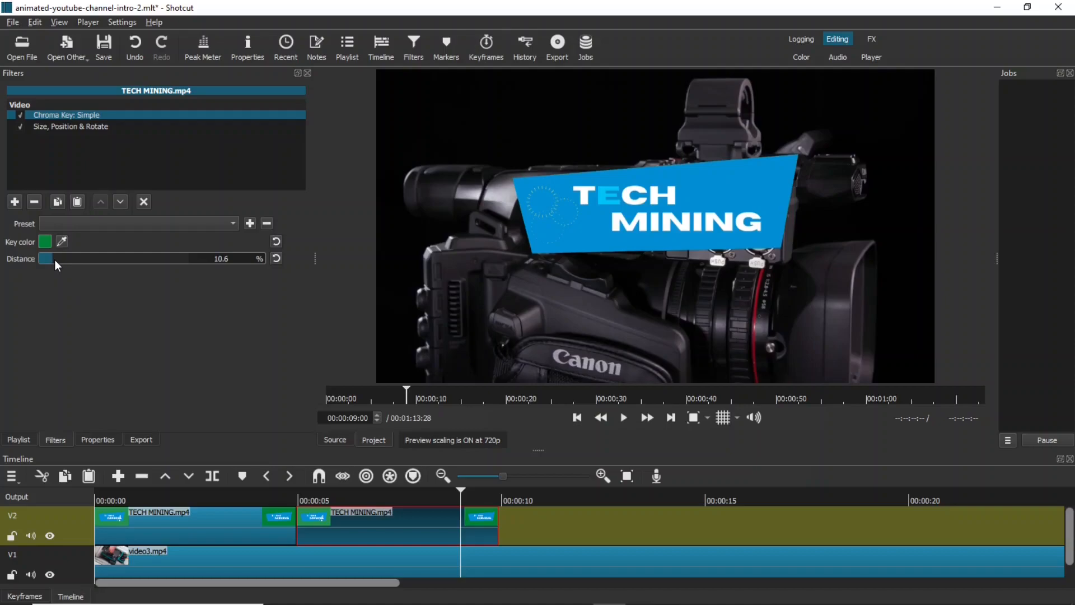
{"action": "left_click_drag", "start_coordinate": [47, 259], "coordinate": [96, 259]}
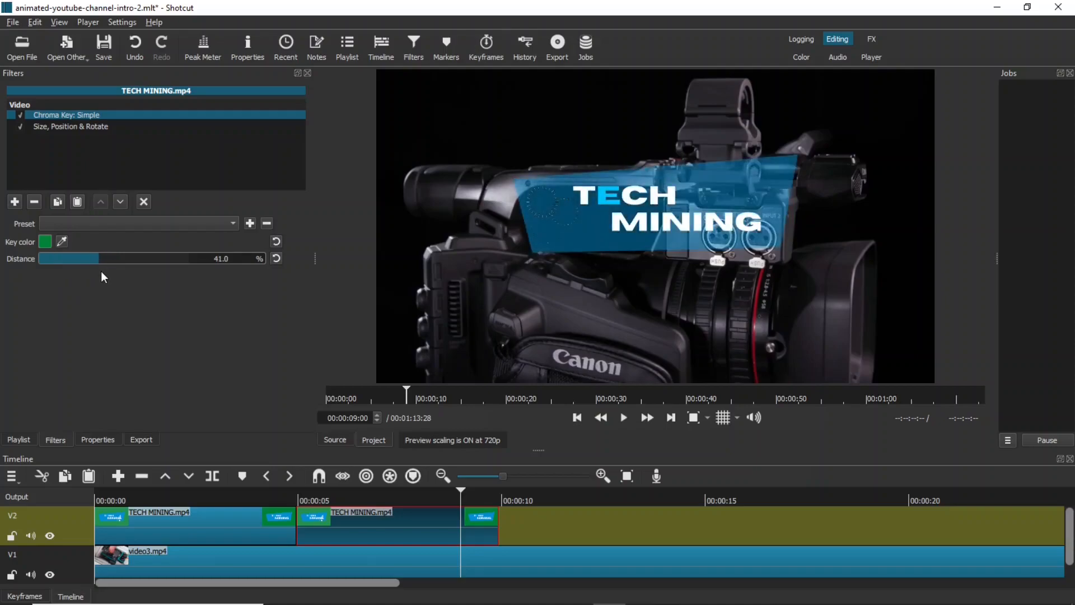
{"action": "left_click_drag", "start_coordinate": [67, 258], "coordinate": [75, 258]}
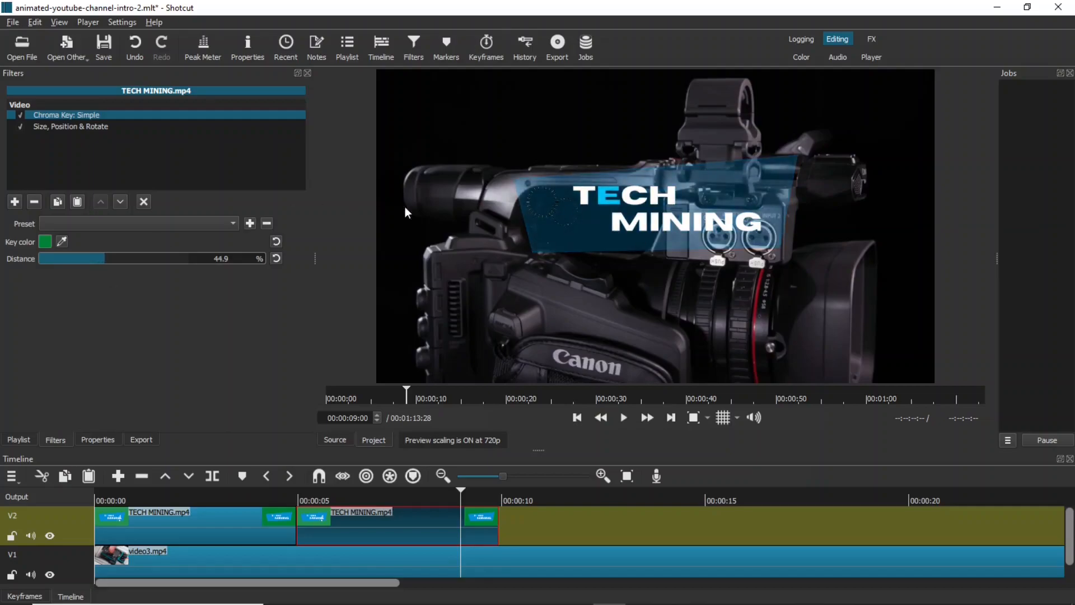
{"action": "left_click", "coordinate": [70, 126]}
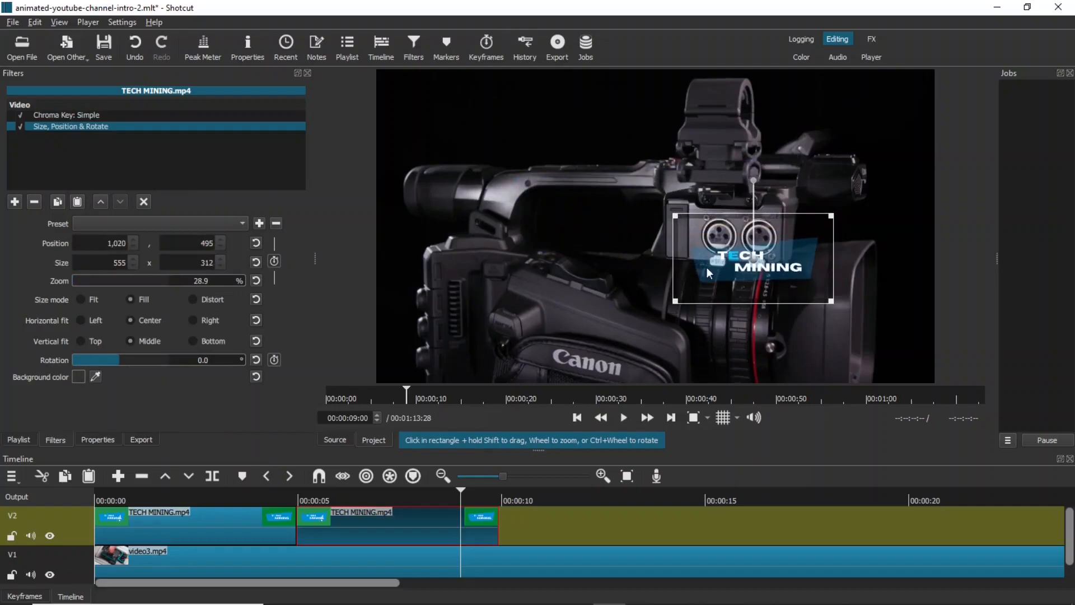
Drag the small banner around the player and settle it in the top-left corner
{"action": "left_click_drag", "start_coordinate": [753, 258], "coordinate": [862, 347]}
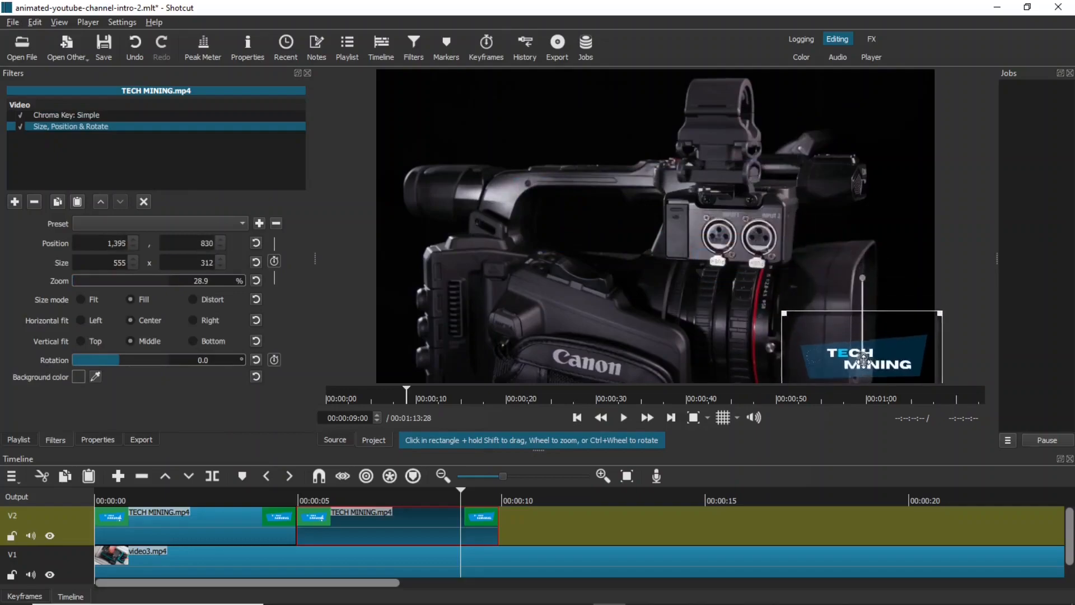
{"action": "left_click_drag", "start_coordinate": [860, 346], "coordinate": [514, 370]}
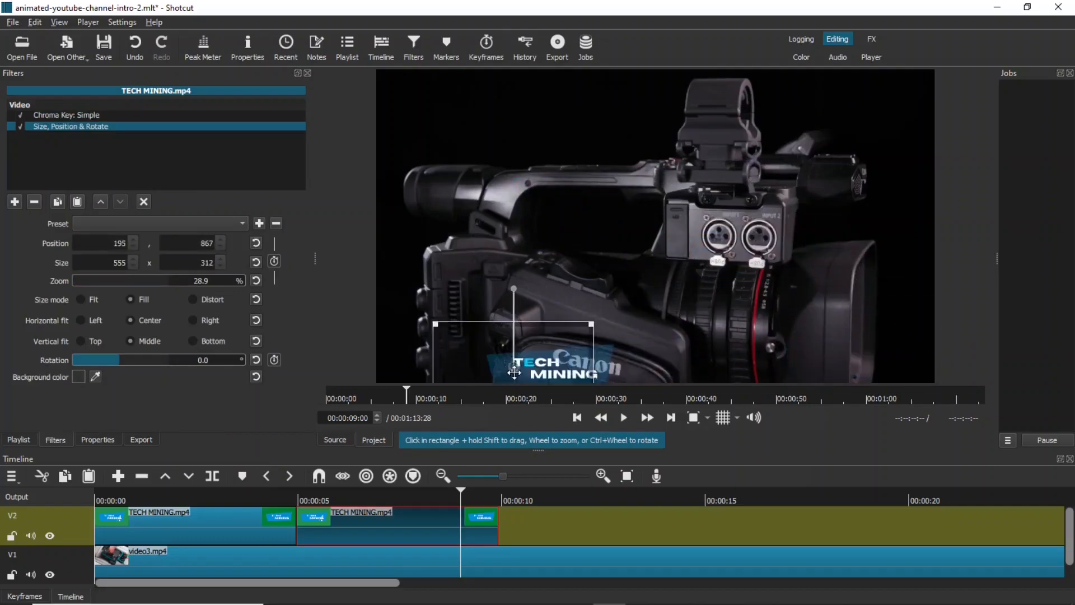
{"action": "left_click_drag", "start_coordinate": [513, 372], "coordinate": [449, 113]}
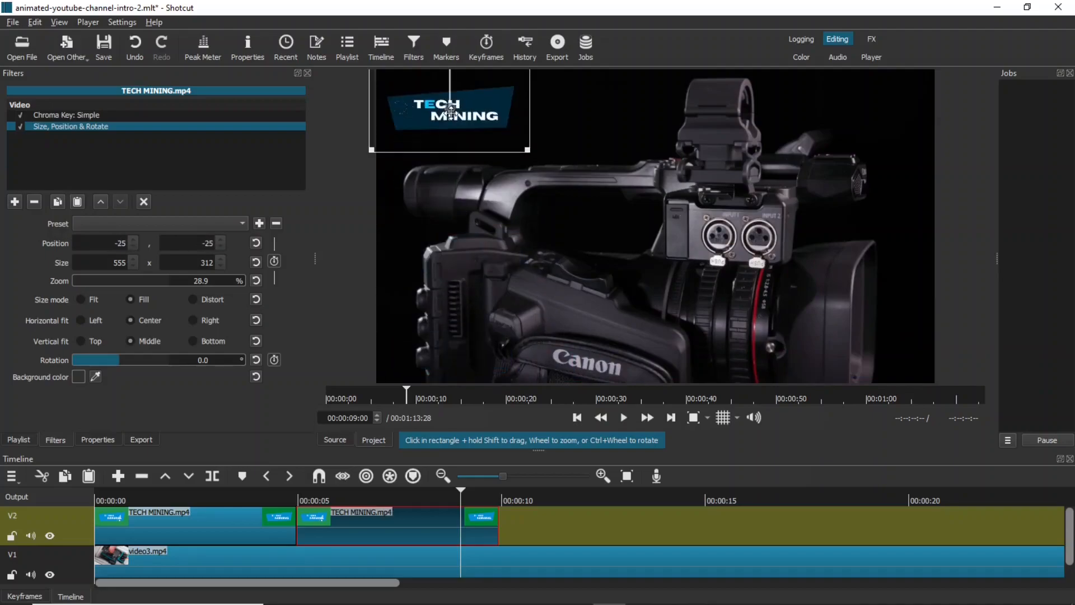
{"action": "left_click_drag", "start_coordinate": [451, 113], "coordinate": [458, 122]}
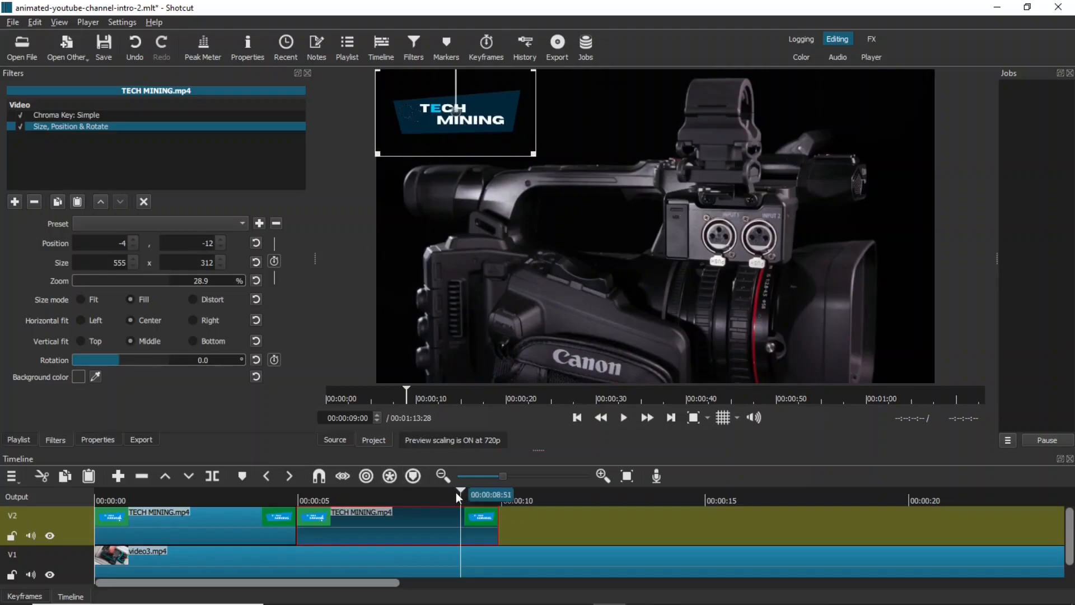
{"action": "left_click", "coordinate": [67, 115]}
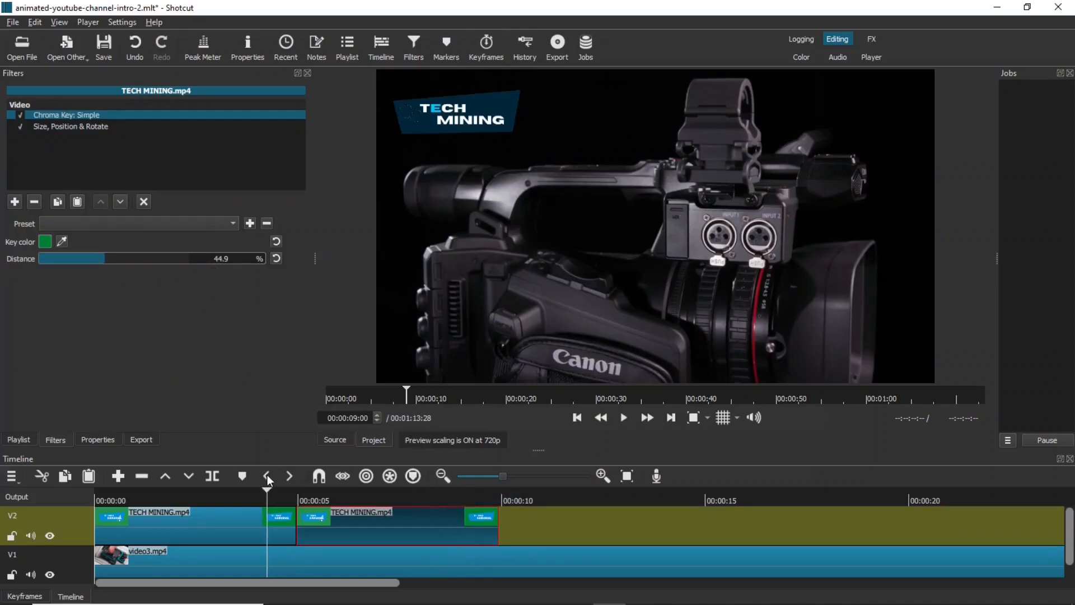
{"action": "left_click", "coordinate": [622, 417]}
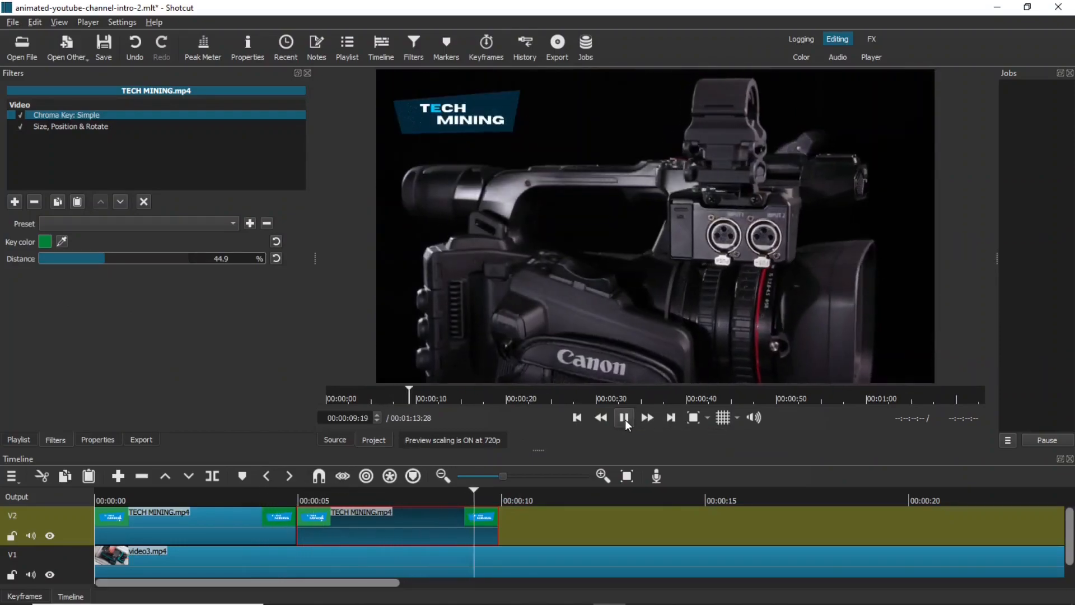
{"action": "left_click", "coordinate": [623, 417]}
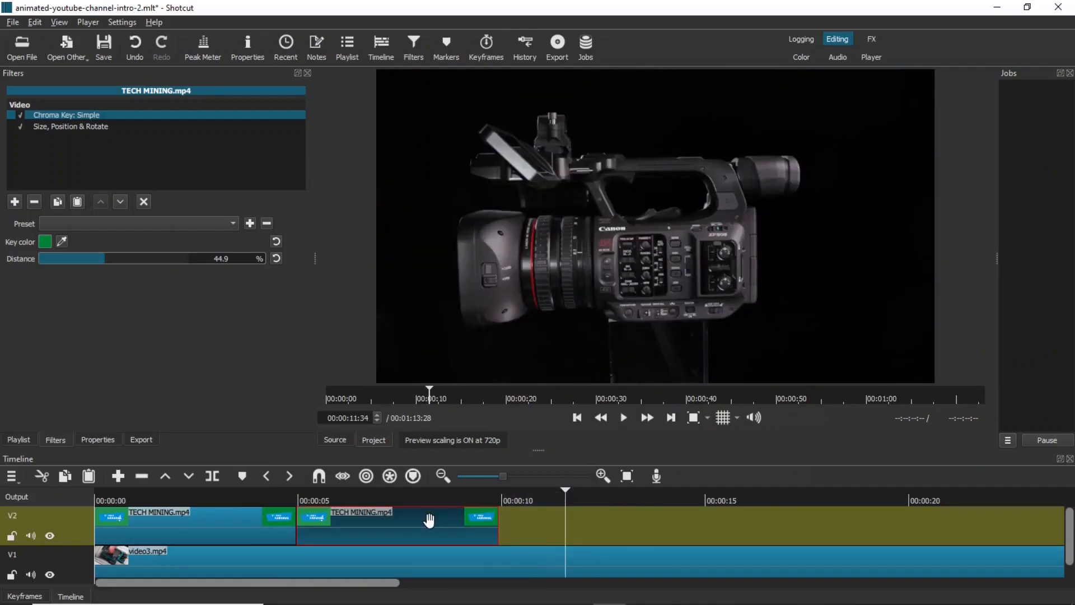
{"action": "left_click", "coordinate": [501, 499]}
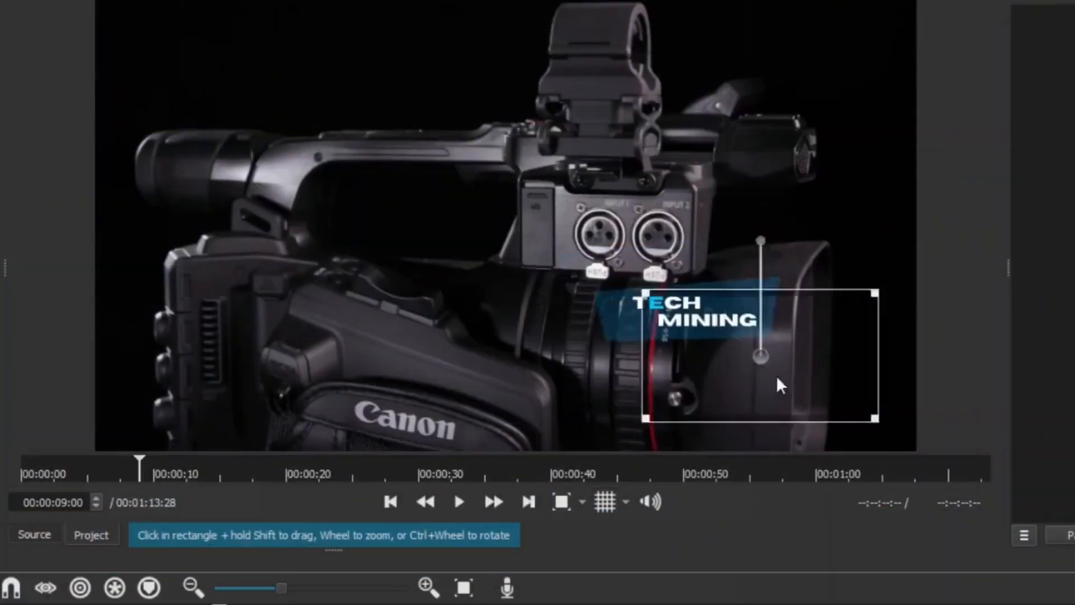
Drag the small banner to a new spot in the frame and play the five-copy sequence from the start
{"action": "left_click_drag", "start_coordinate": [762, 356], "coordinate": [808, 418]}
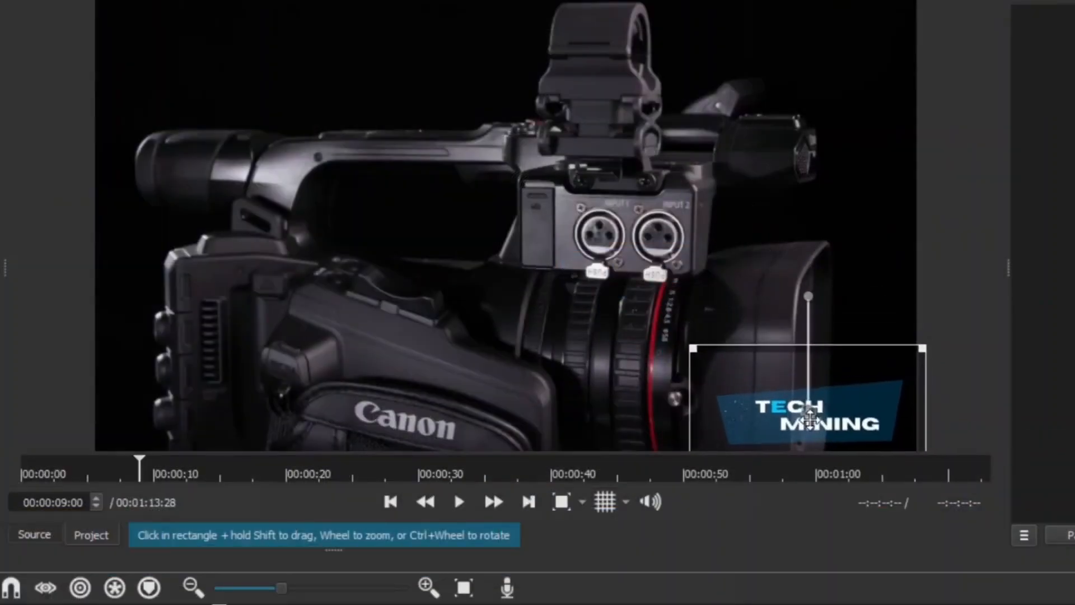
{"action": "left_click_drag", "start_coordinate": [808, 416], "coordinate": [199, 411]}
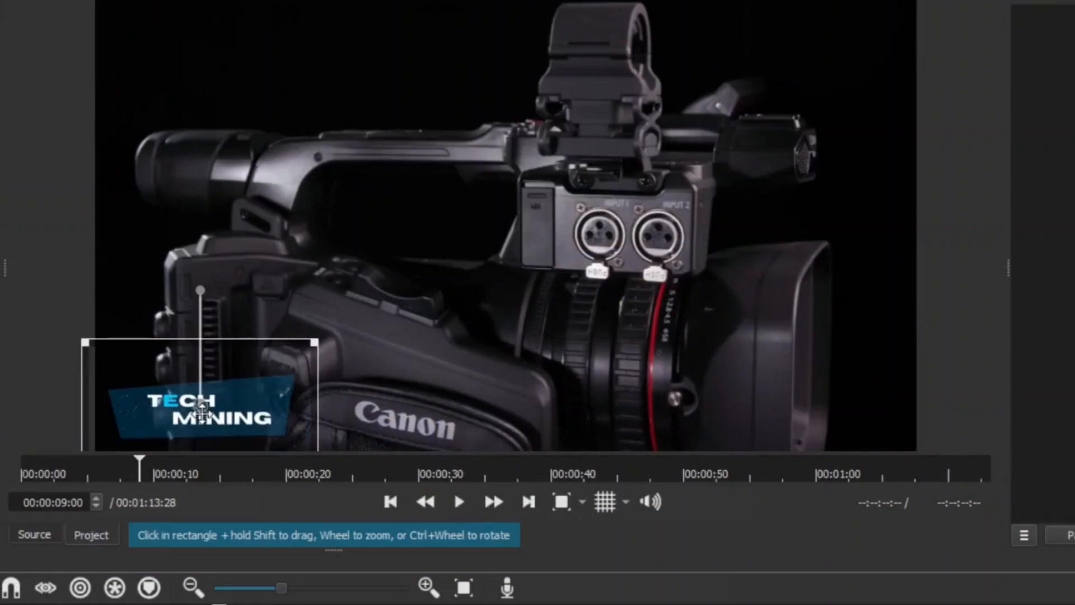
{"action": "left_click_drag", "start_coordinate": [199, 404], "coordinate": [212, 58]}
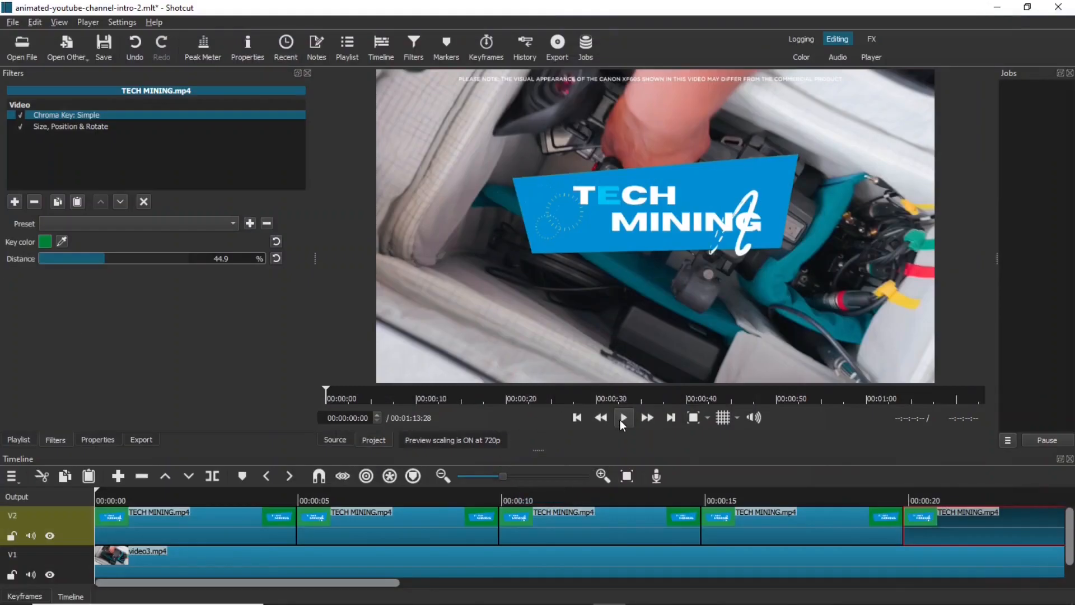
{"action": "left_click", "coordinate": [622, 417]}
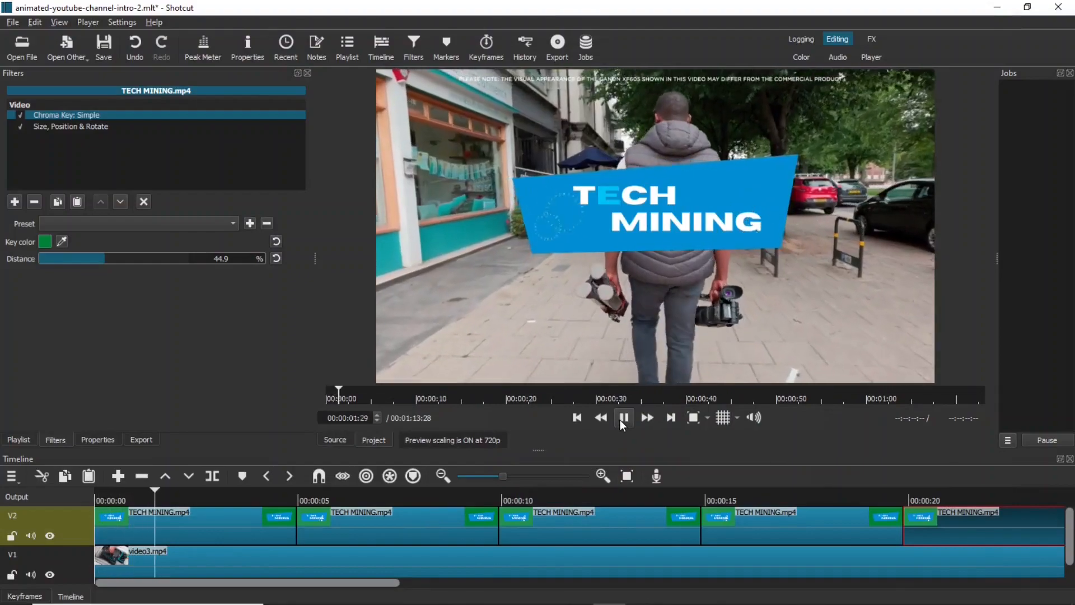